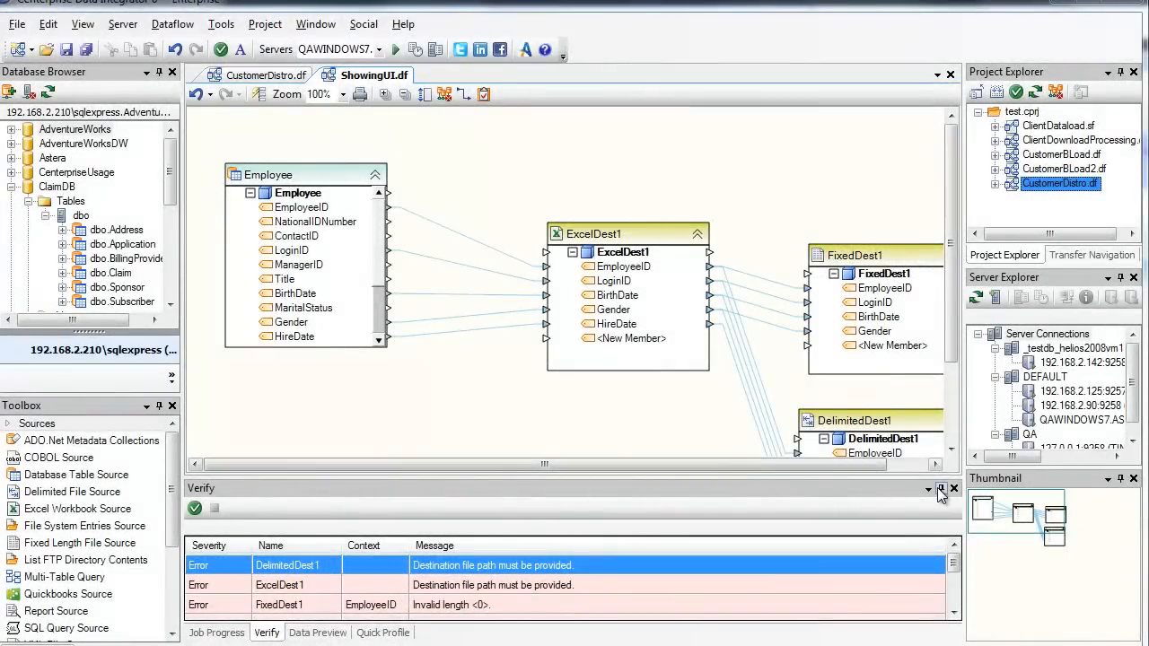
Step: Close the Verify results pane and create a new blank dataflow, Dataflow1
{"action": "left_click", "coordinate": [941, 489]}
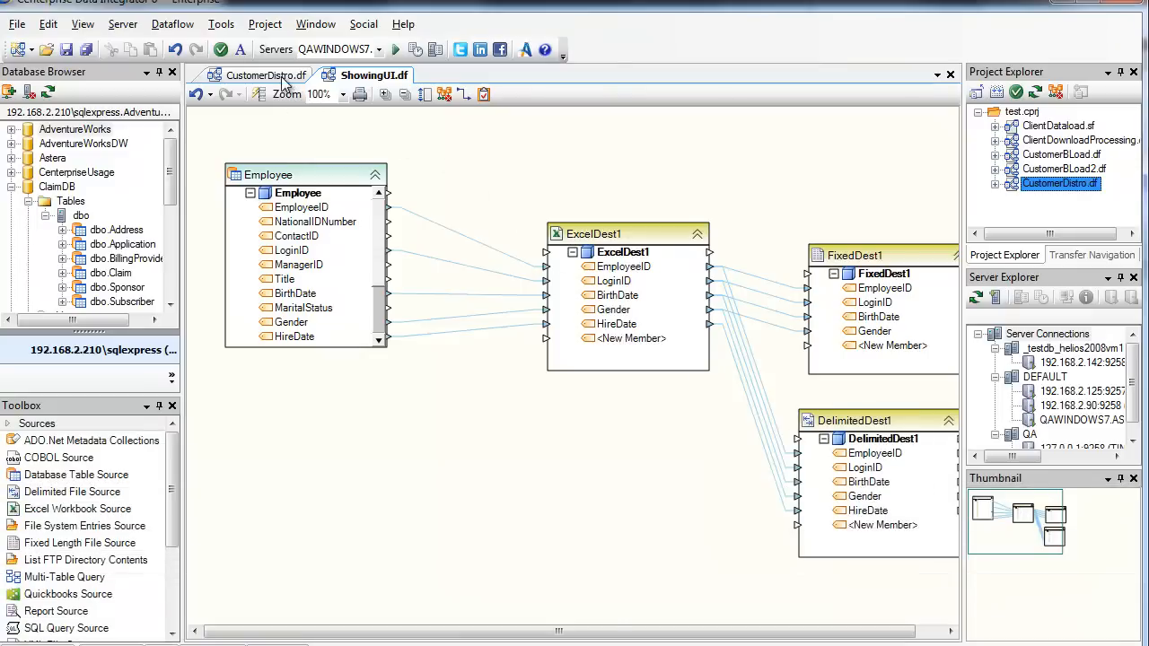
{"action": "left_click", "coordinate": [266, 74]}
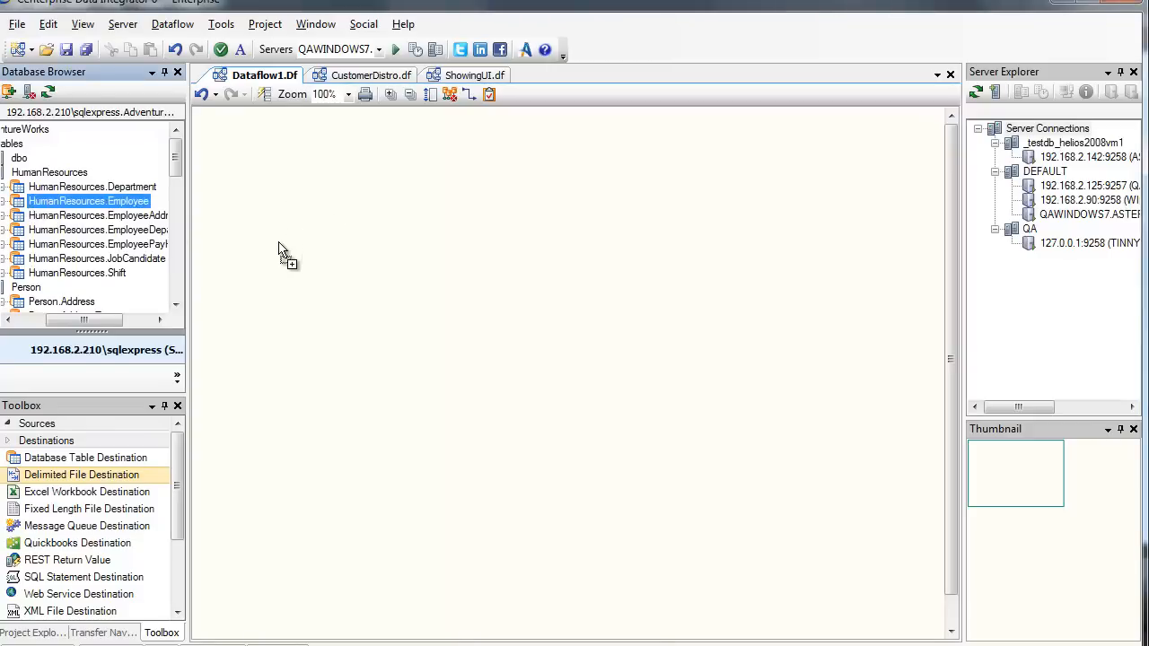
Step: Map HumanResources.Employee into a Delimited File Destination (empout.csv), then open hl7sample.xml
{"action": "left_click_drag", "start_coordinate": [88, 201], "coordinate": [357, 252]}
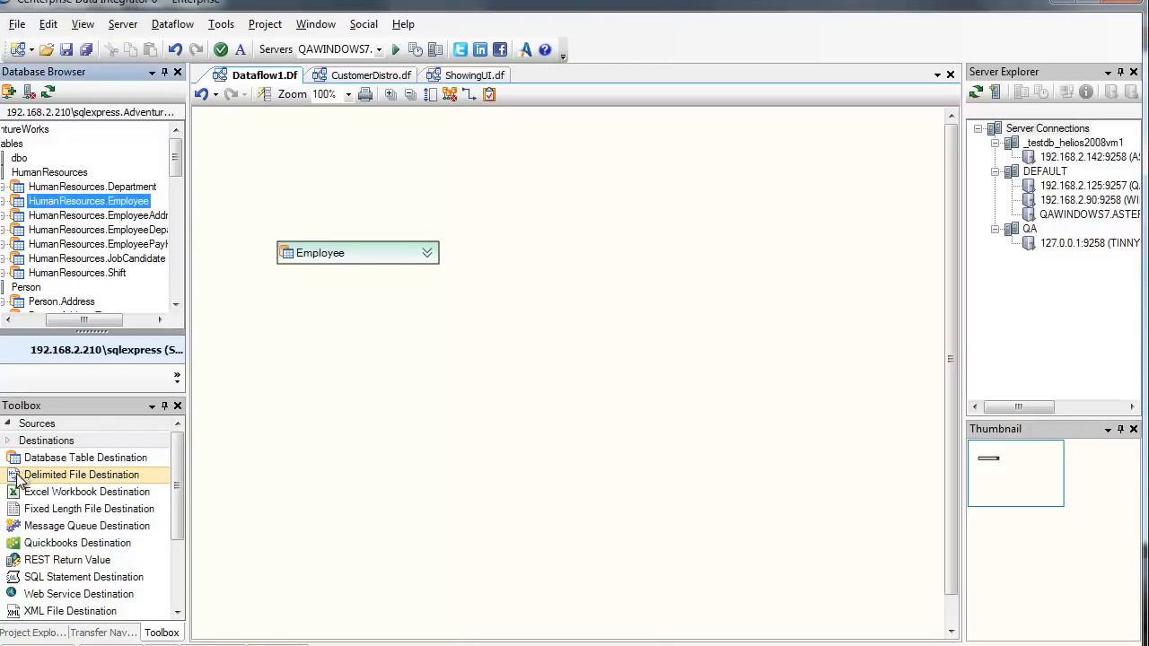
{"action": "left_click_drag", "start_coordinate": [81, 475], "coordinate": [745, 273]}
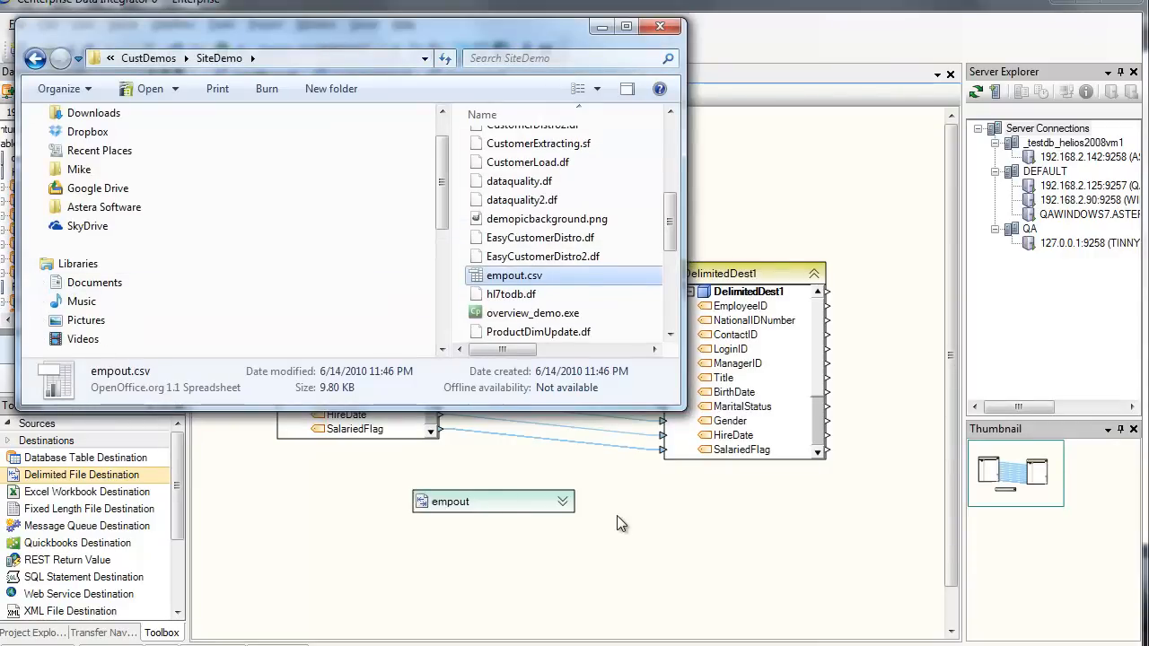
{"action": "left_click", "coordinate": [657, 26]}
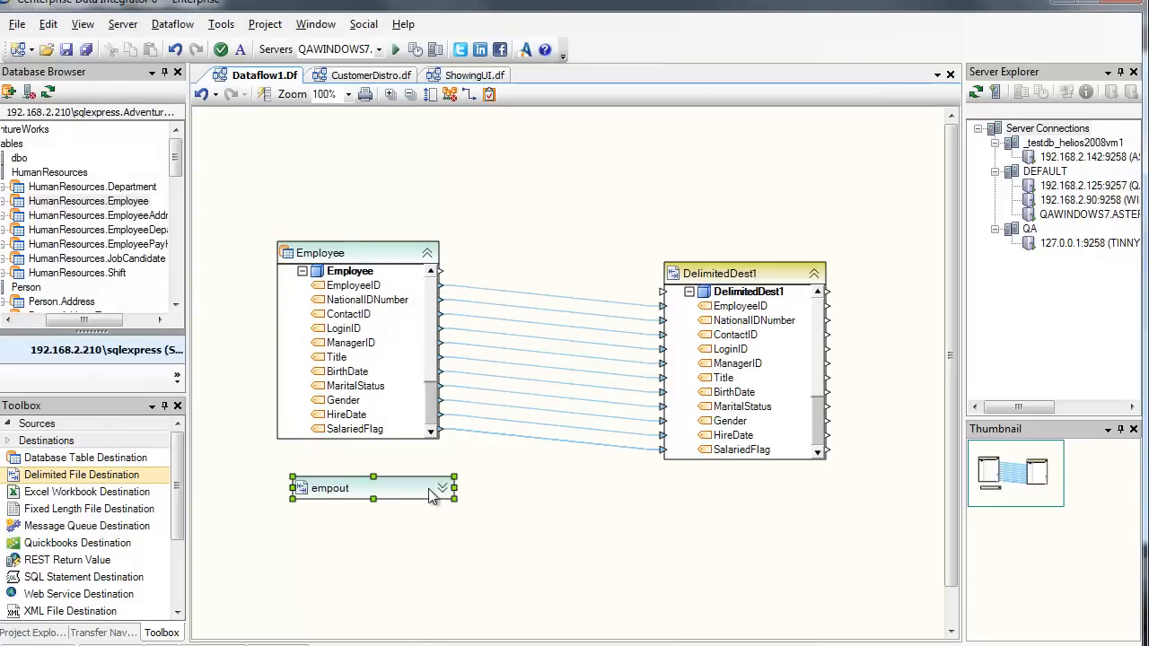
{"action": "left_click", "coordinate": [440, 488]}
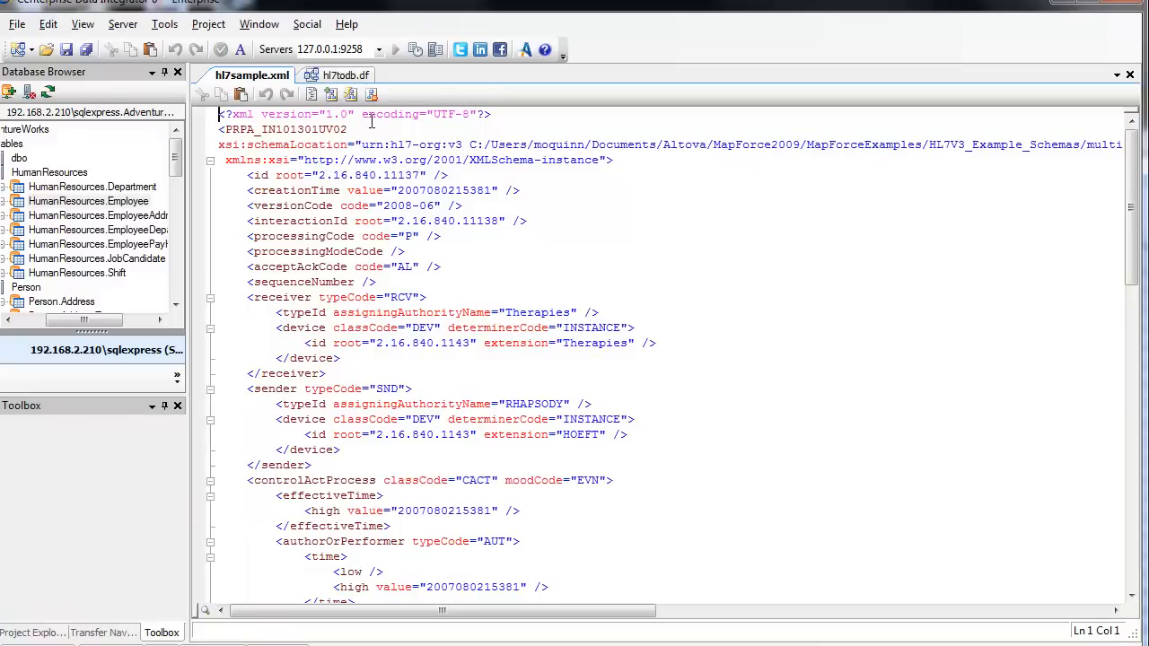
Step: In hl7todb.df, view DatabaseDest1's Database Table actions
{"action": "left_click", "coordinate": [339, 75]}
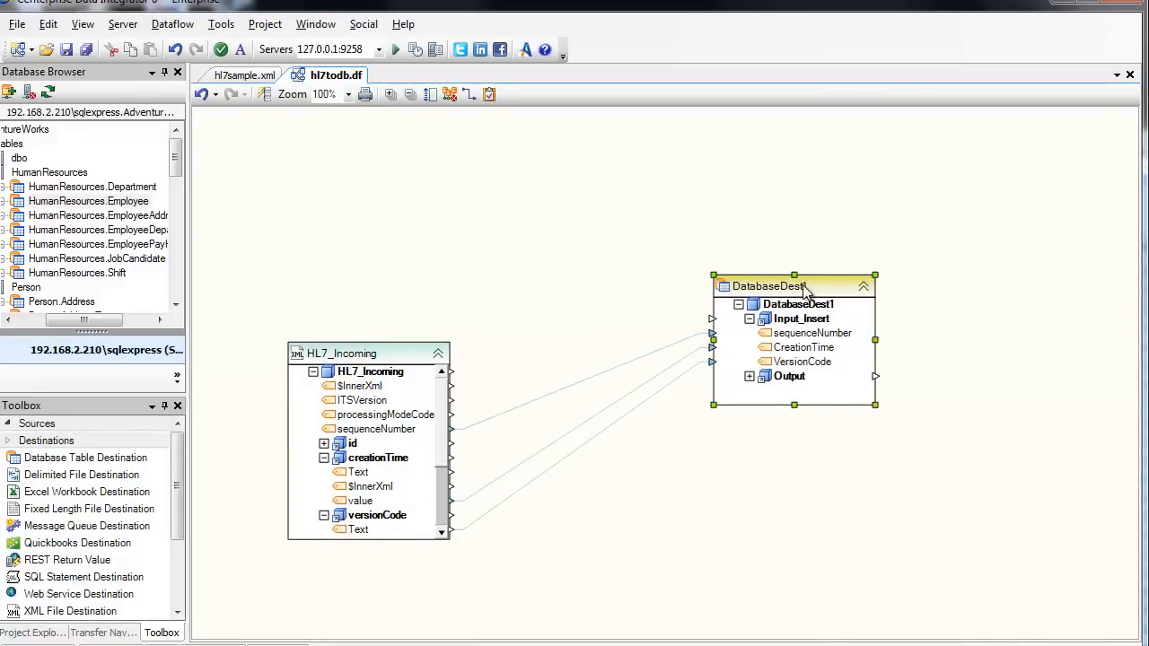
{"action": "right_click", "coordinate": [795, 285]}
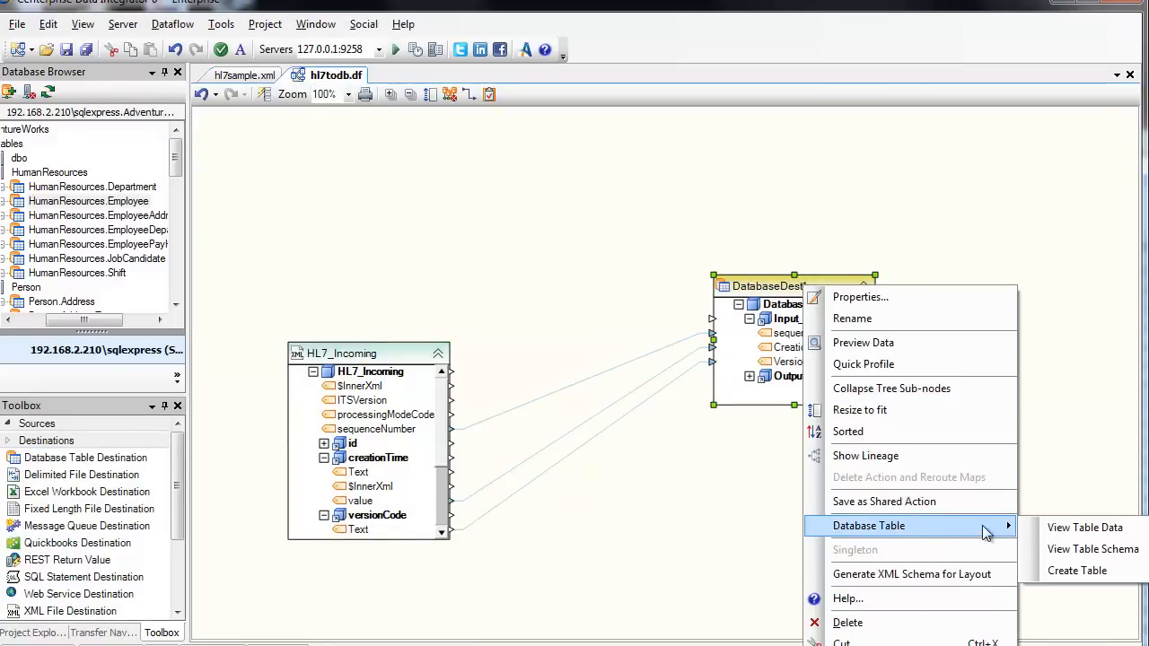
{"action": "left_click", "coordinate": [1086, 549]}
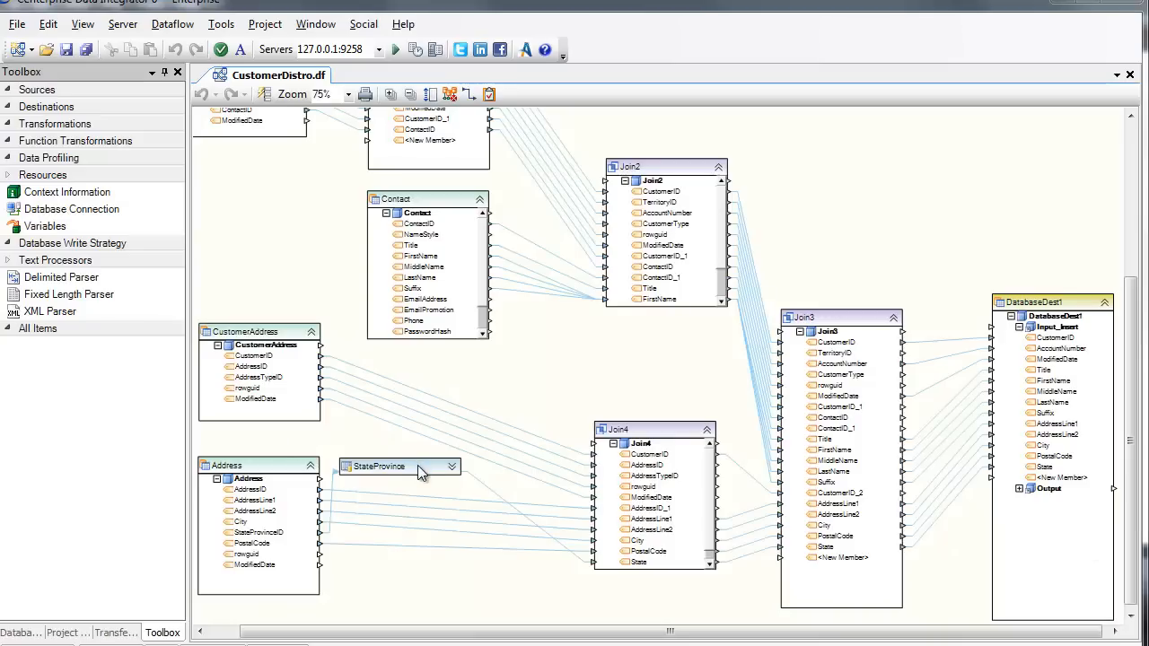
Step: Collapse the tree sub-nodes of the StateProvince object
{"action": "right_click", "coordinate": [382, 466]}
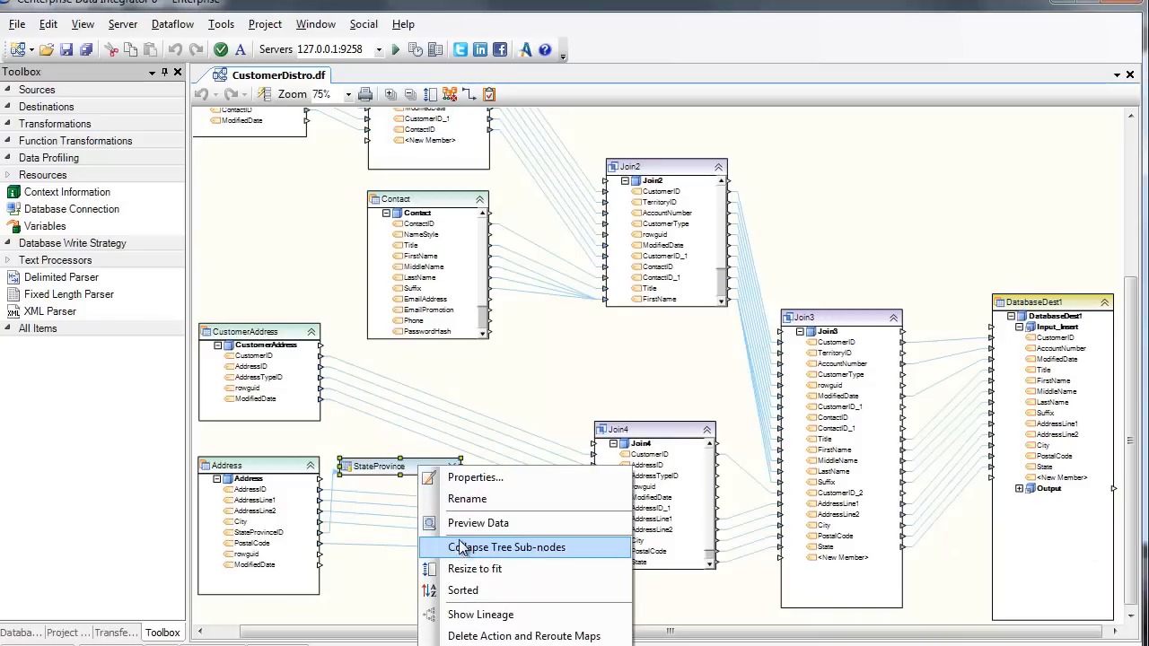
{"action": "left_click", "coordinate": [477, 523]}
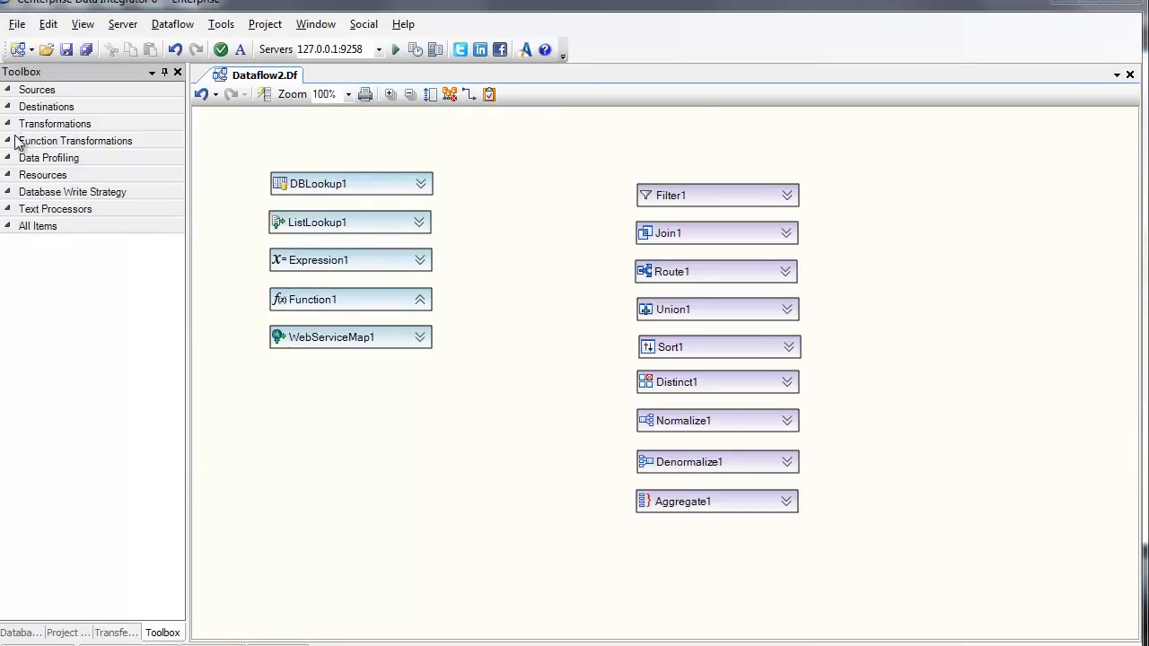
Step: Browse the Toolbox's function transformation category
{"action": "left_click", "coordinate": [56, 123]}
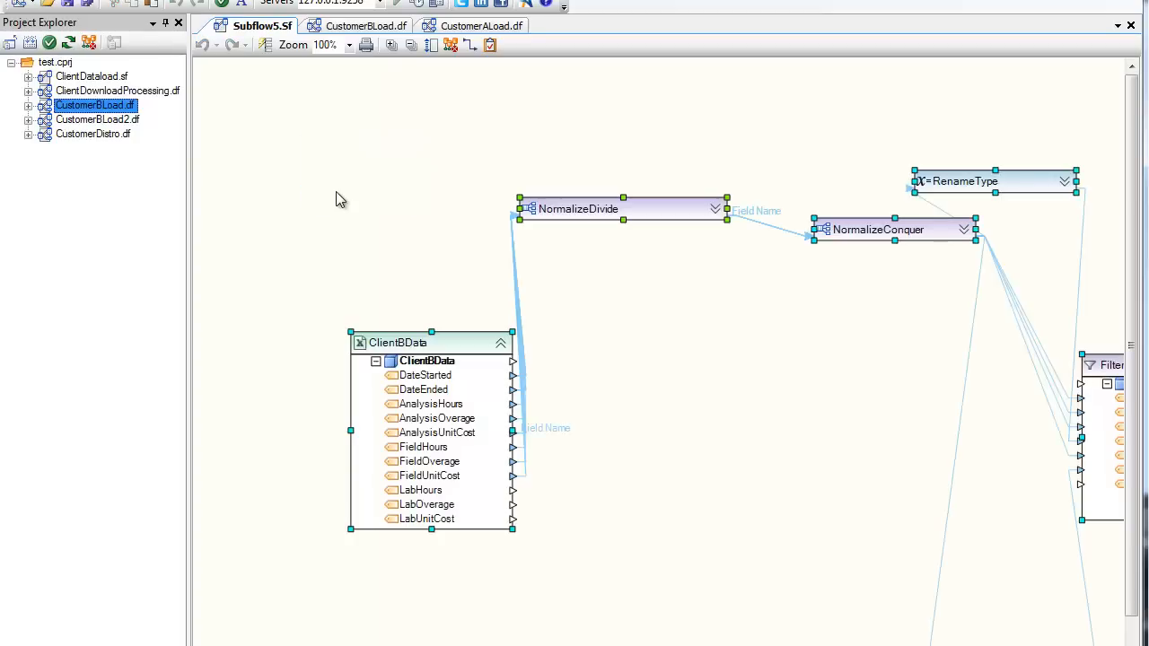
Step: Save the subflow over the existing ClientDataload.sf file
{"action": "scroll", "scroll_direction": "down", "scroll_amount": 3}
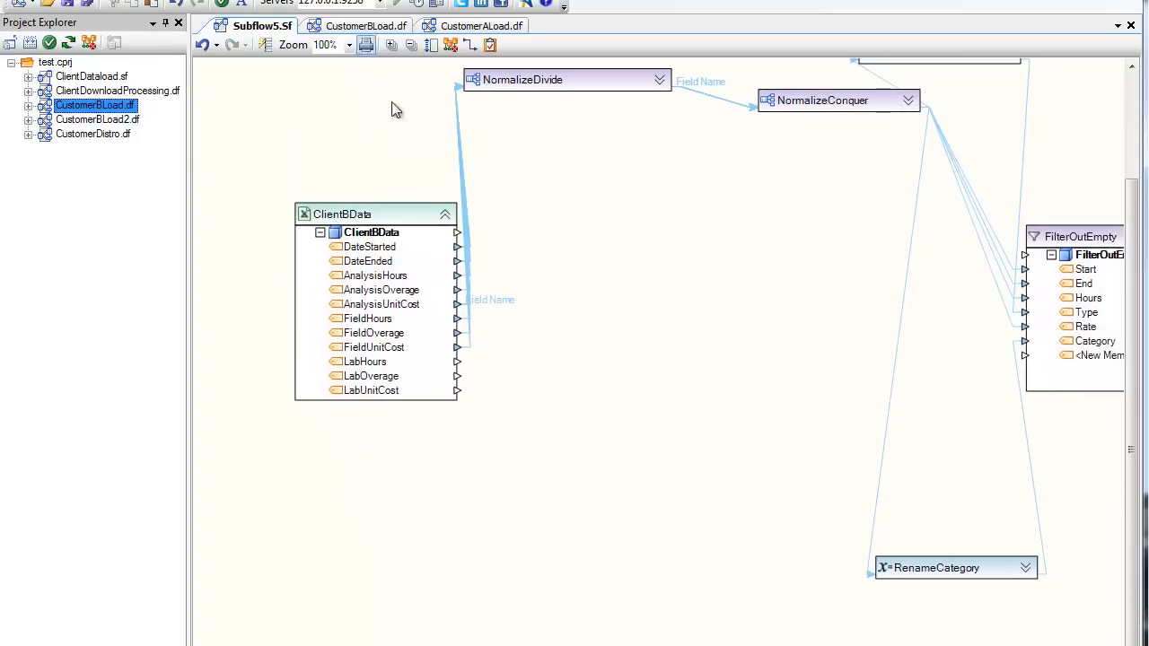
{"action": "right_click", "coordinate": [375, 214]}
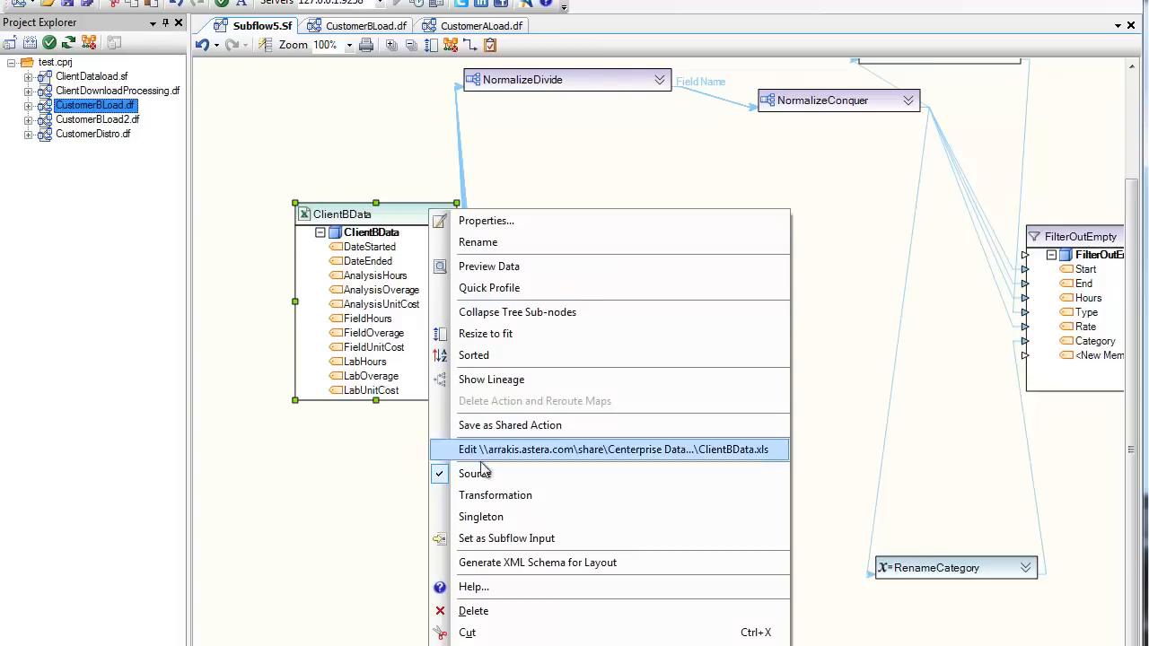
{"action": "left_click", "coordinate": [621, 449]}
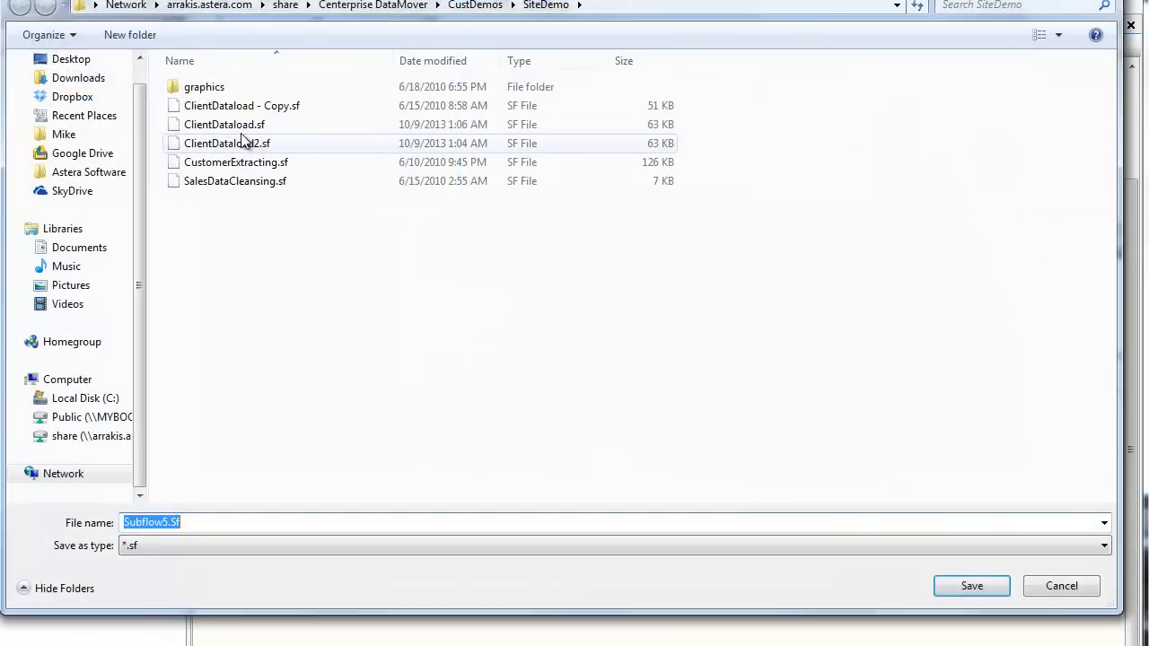
{"action": "left_click", "coordinate": [971, 586]}
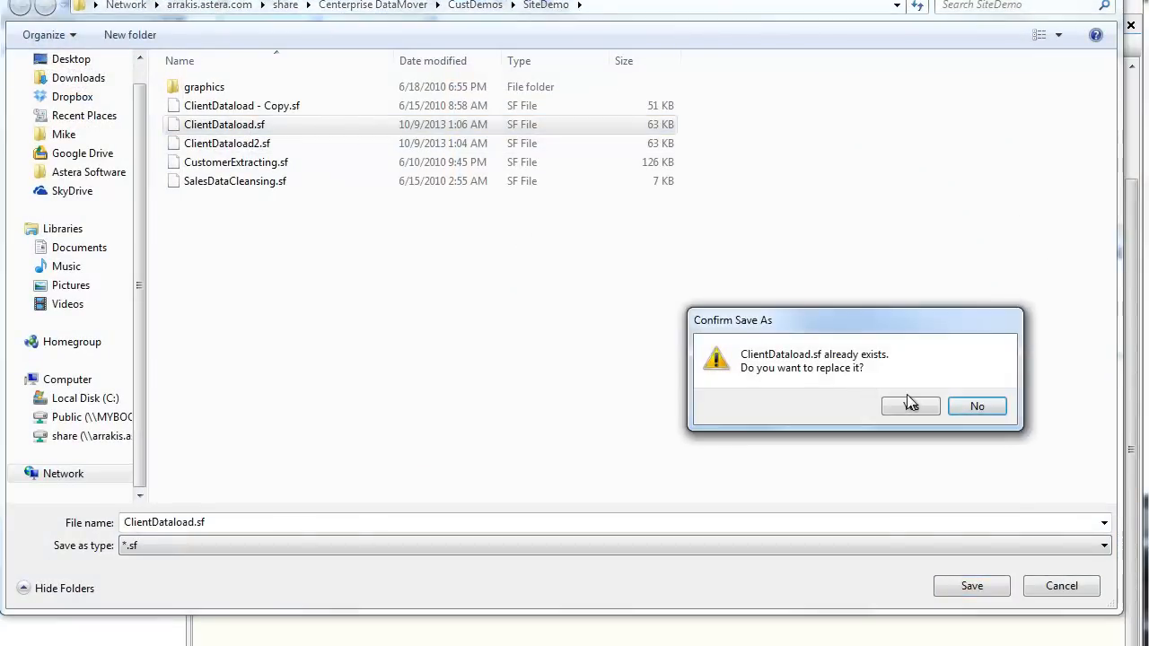
{"action": "left_click", "coordinate": [910, 406]}
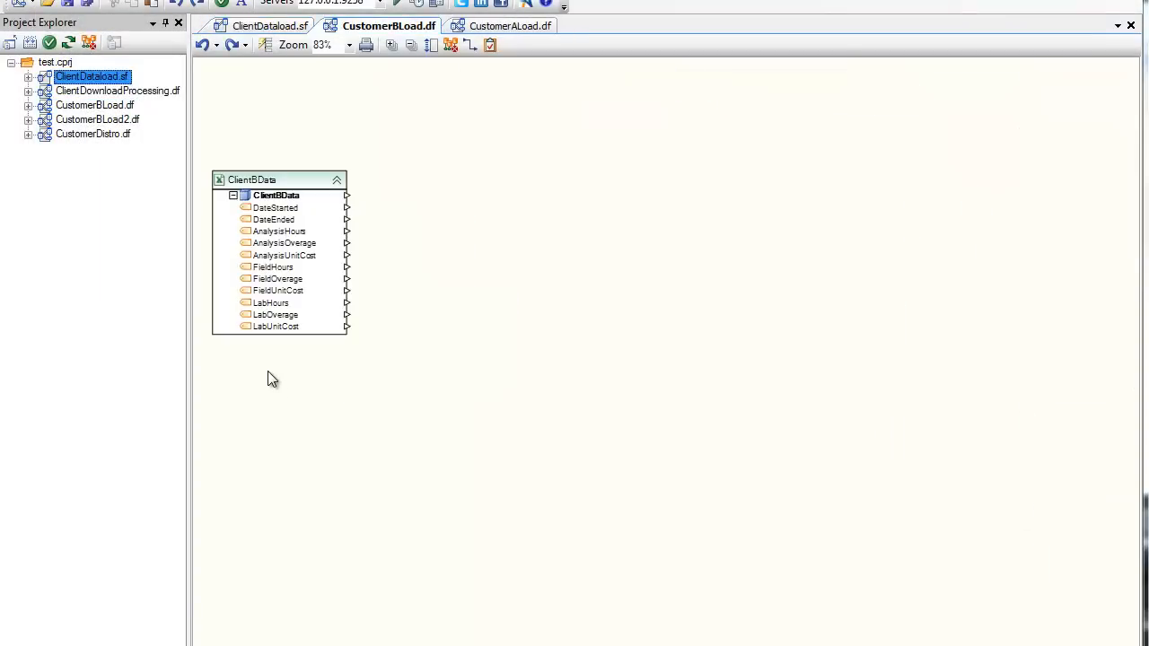
{"action": "mouse_move", "coordinate": [160, 124]}
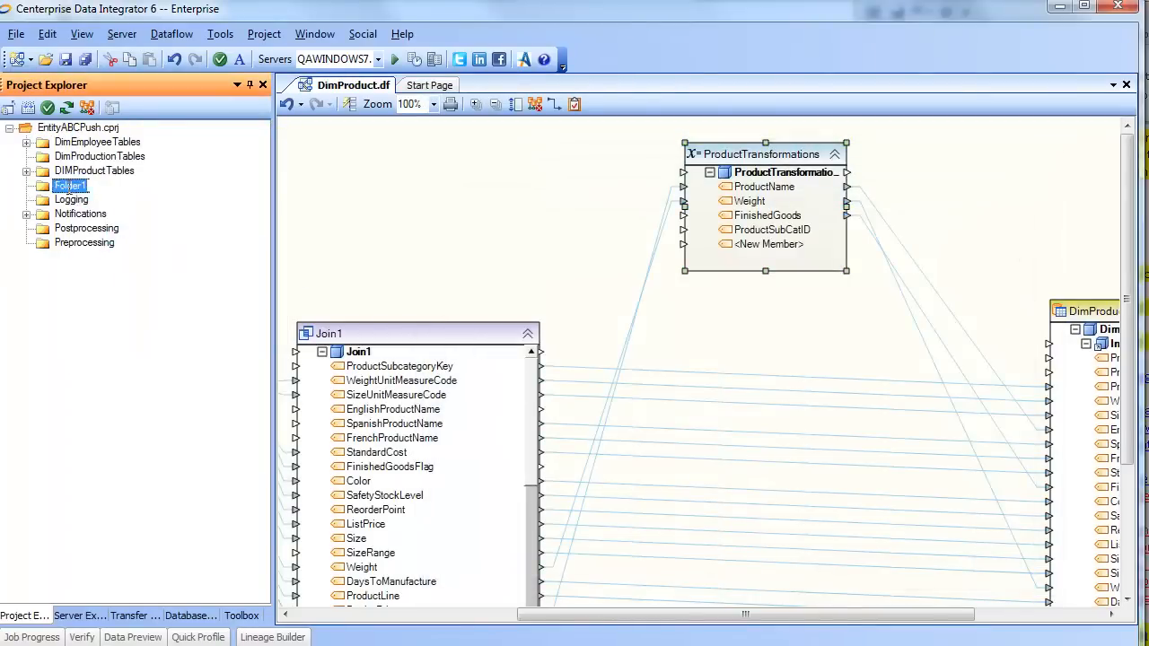
Step: Enter the text 'Shared' while loading the test project
{"action": "type", "text": "Shared"}
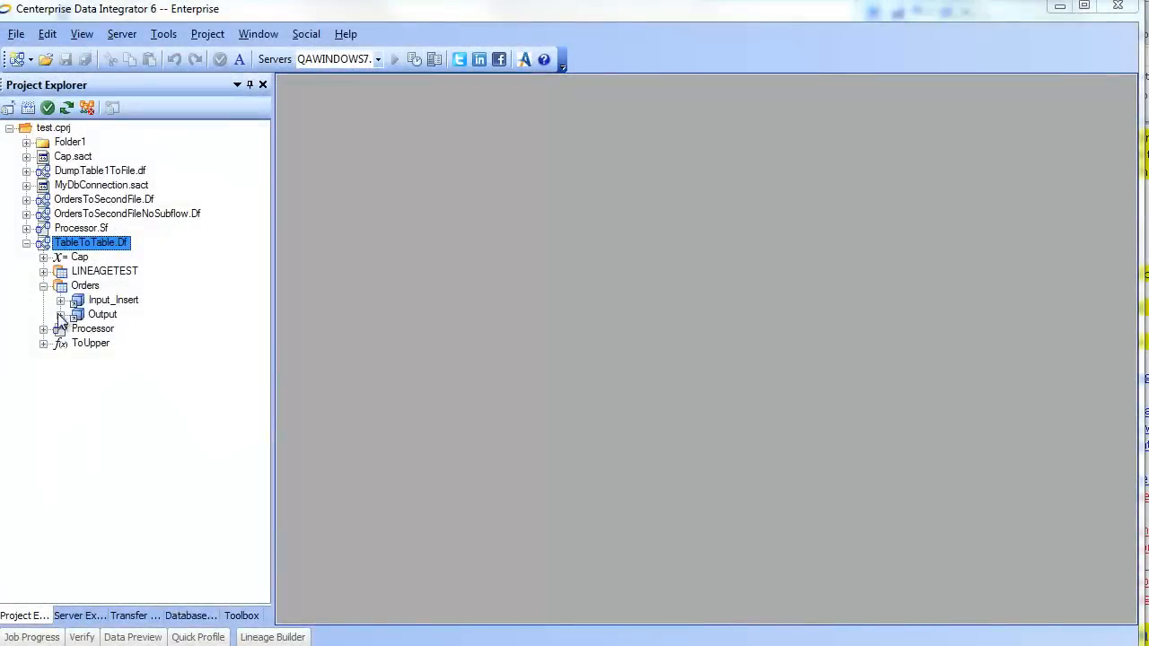
Step: Expand the Orders Input_Insert fields and show ShippedDate's lineage
{"action": "left_click", "coordinate": [60, 300]}
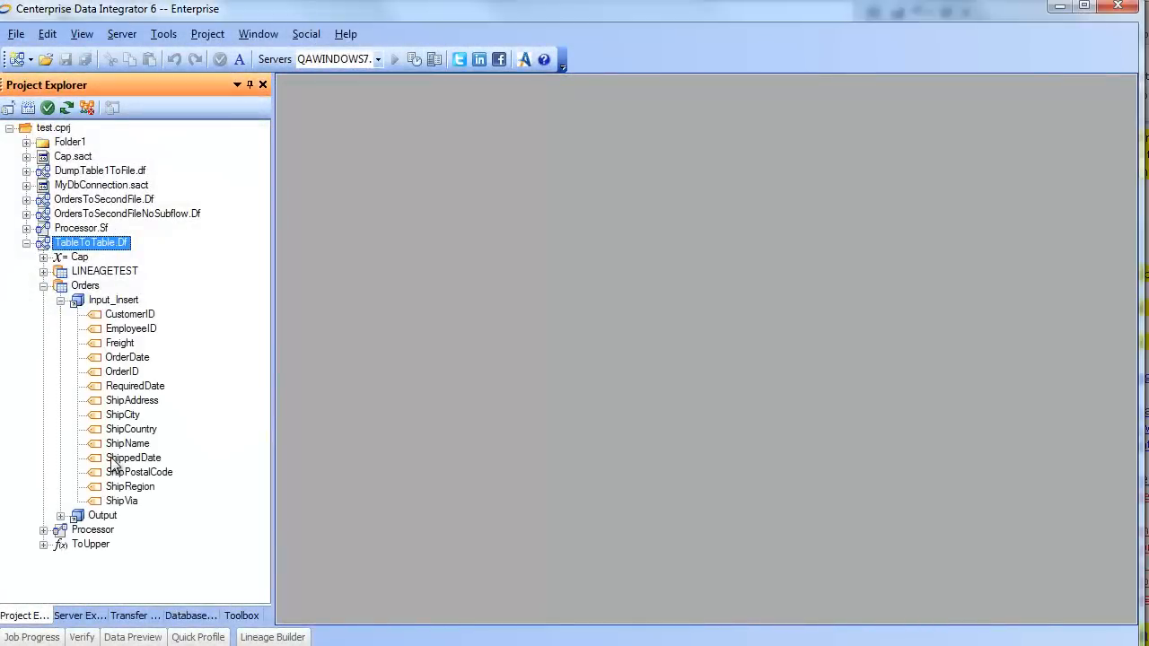
{"action": "right_click", "coordinate": [133, 458]}
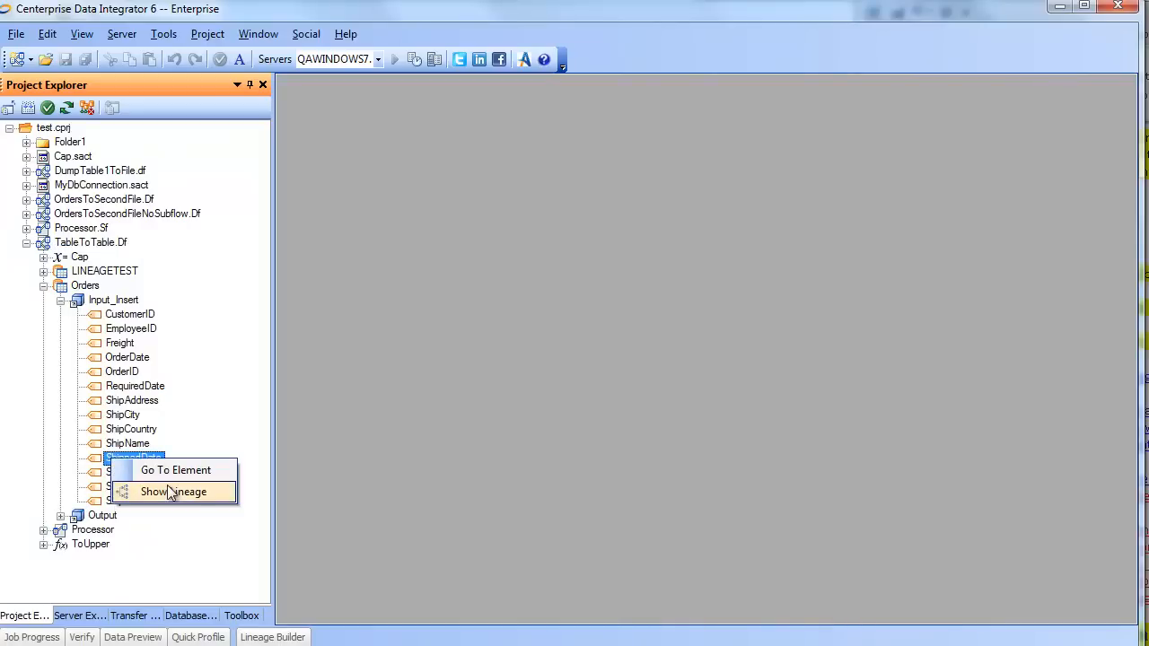
{"action": "left_click", "coordinate": [172, 492]}
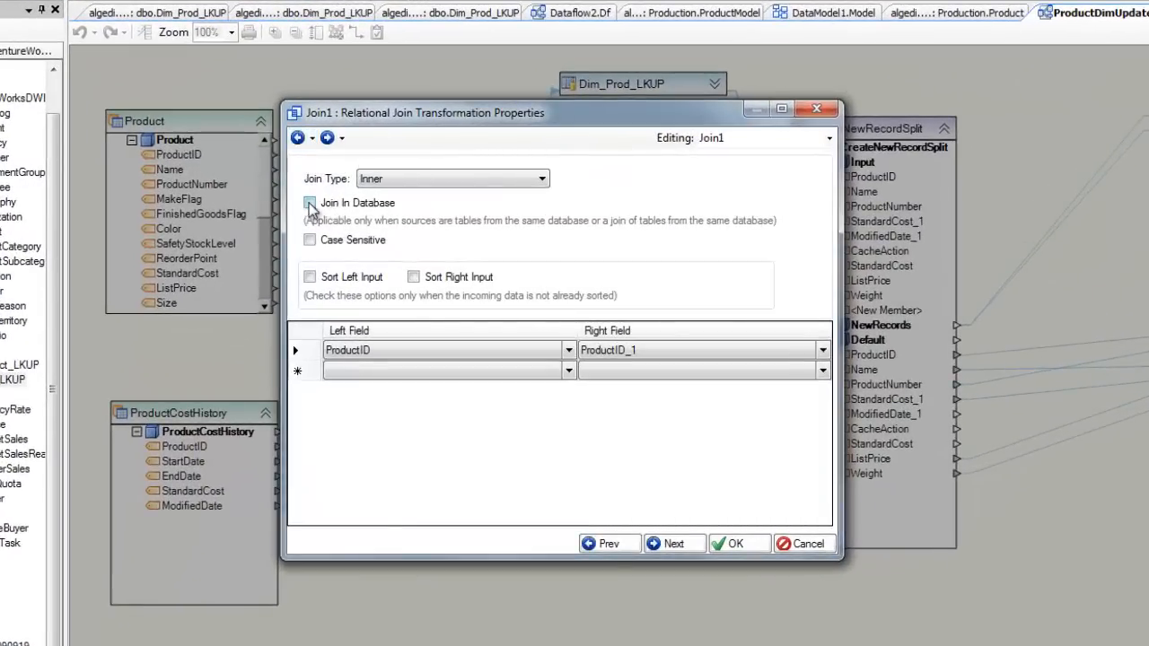
Step: Tick Join In Database for Join1 and confirm the join settings
{"action": "left_click", "coordinate": [309, 203]}
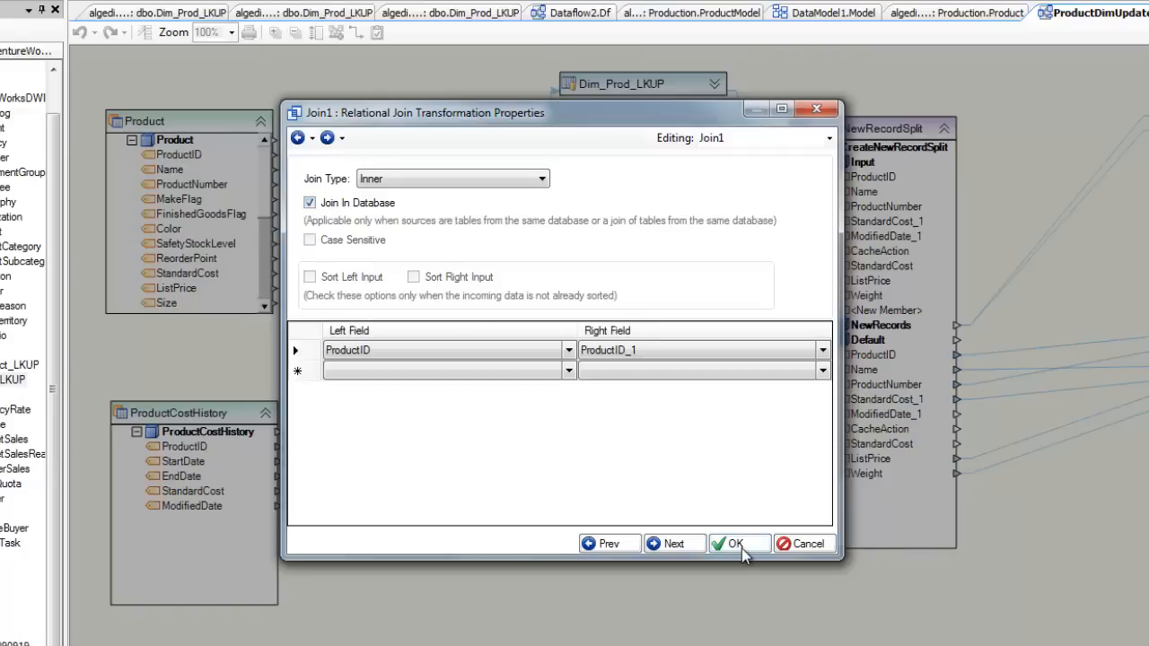
{"action": "left_click", "coordinate": [740, 543]}
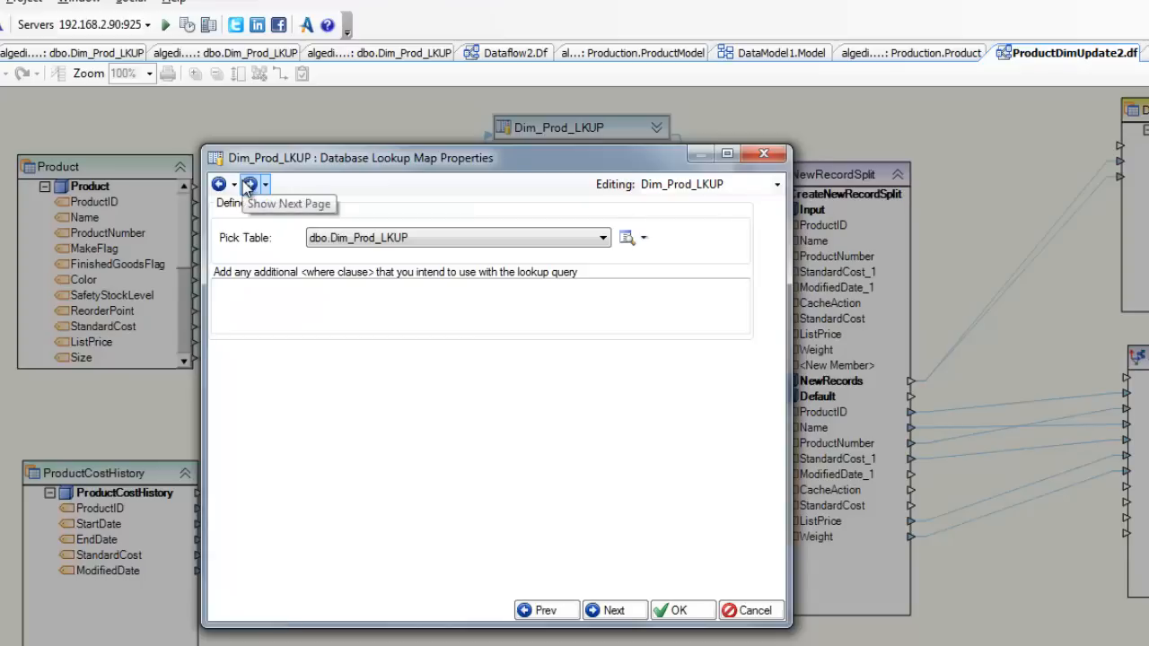
Step: Configure Dim_Prod_LKUP: fill cache at start, No Message, Assign Null, then confirm
{"action": "left_click", "coordinate": [249, 184]}
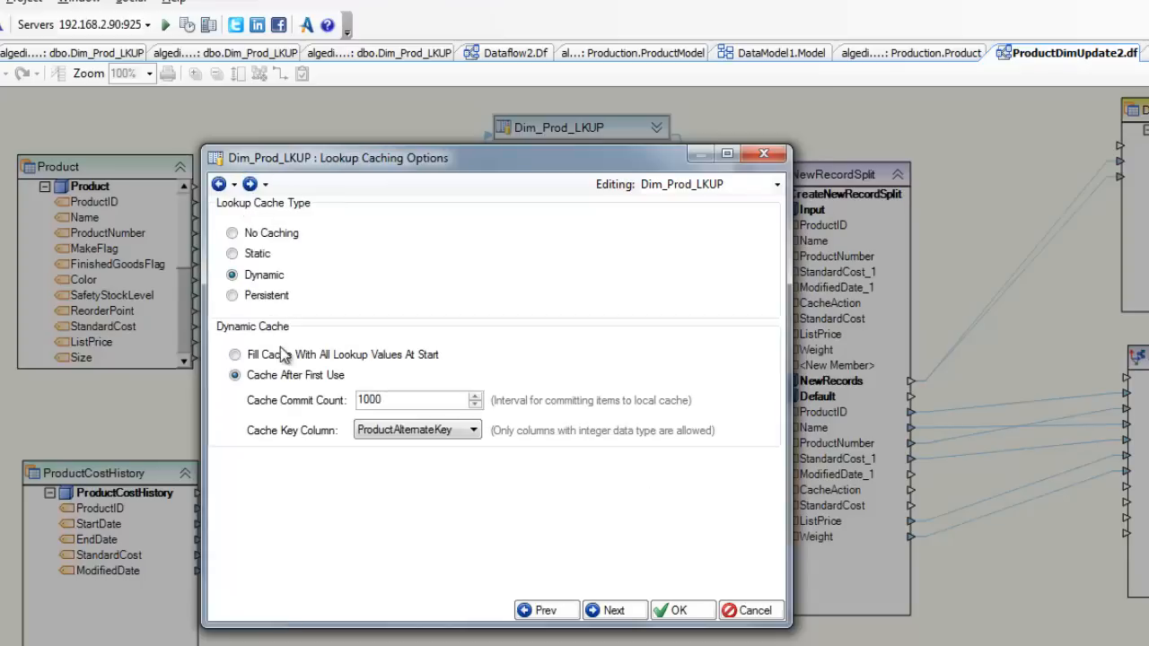
{"action": "left_click", "coordinate": [235, 354]}
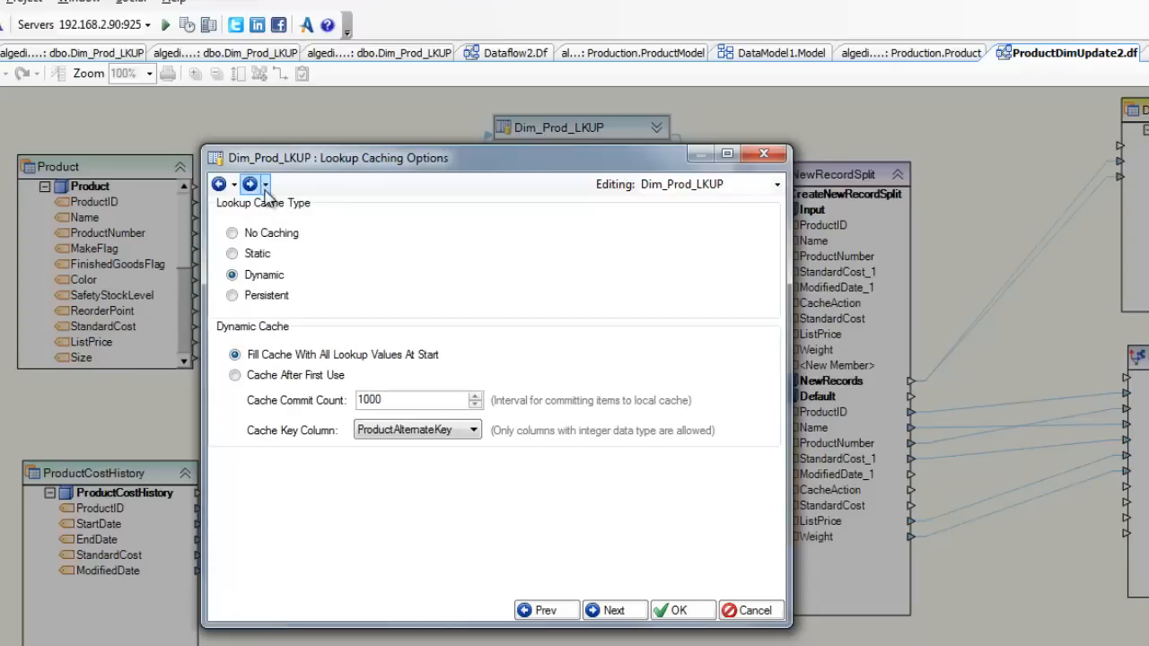
{"action": "left_click", "coordinate": [250, 184]}
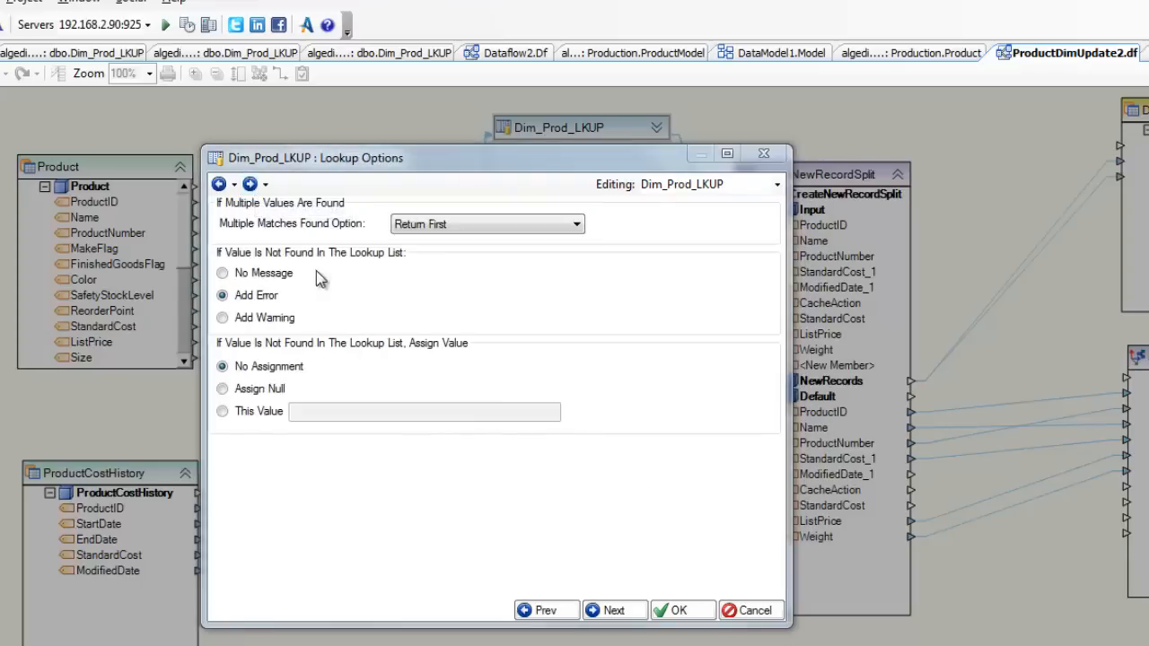
{"action": "left_click", "coordinate": [222, 272]}
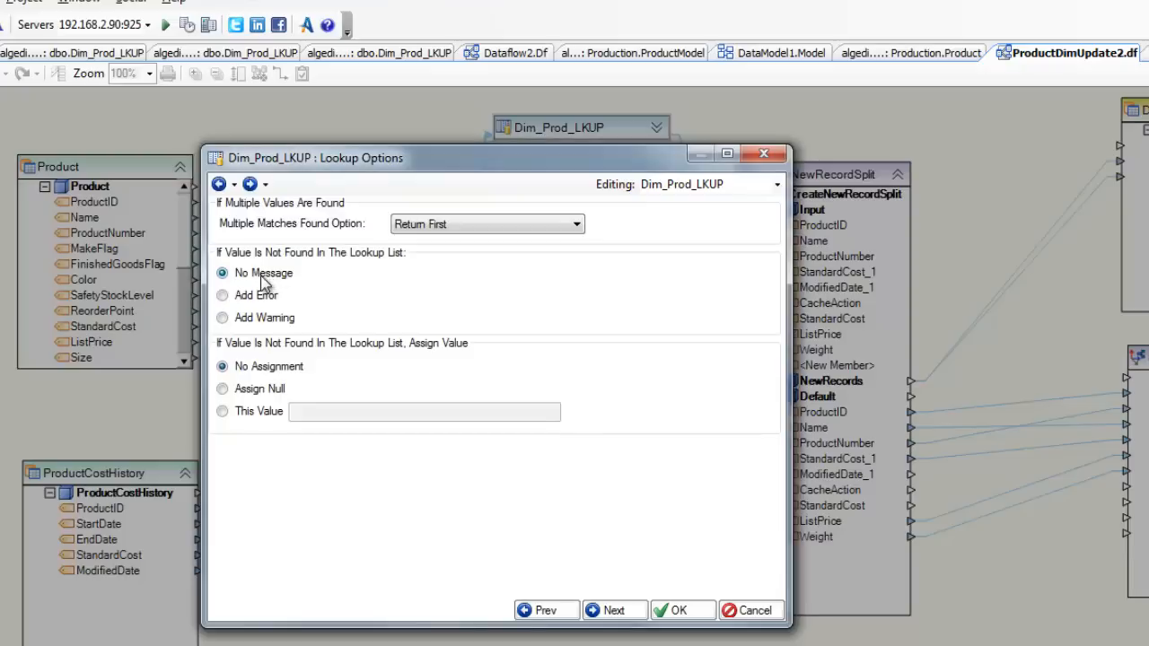
{"action": "left_click", "coordinate": [221, 389]}
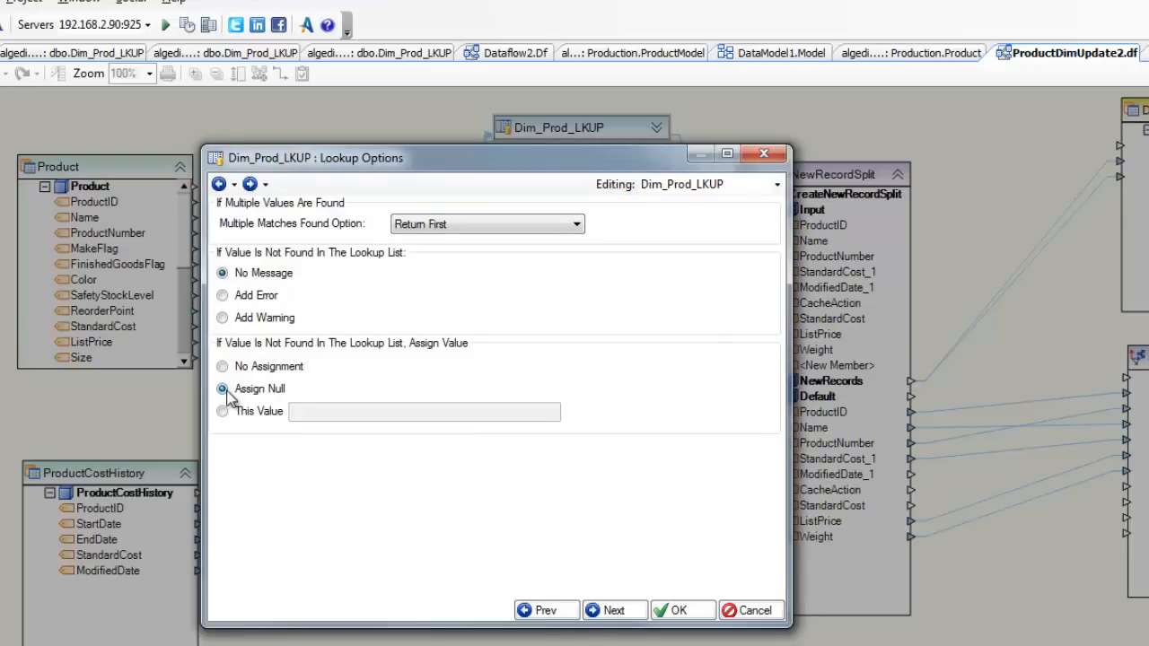
{"action": "left_click", "coordinate": [677, 610]}
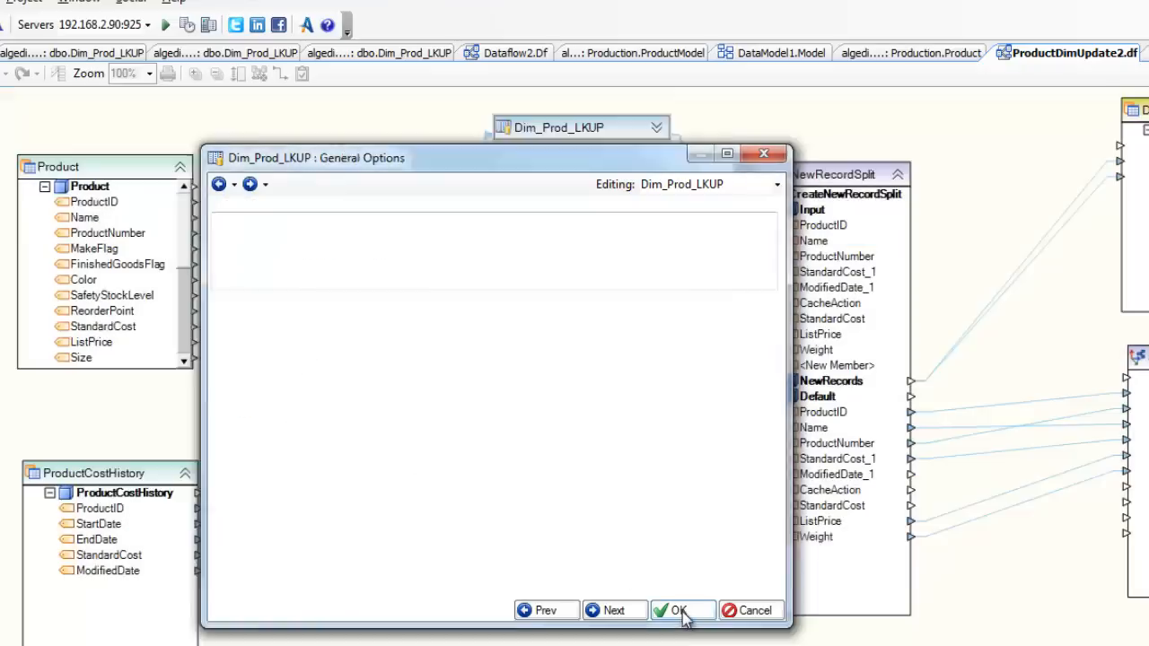
{"action": "left_click", "coordinate": [677, 611]}
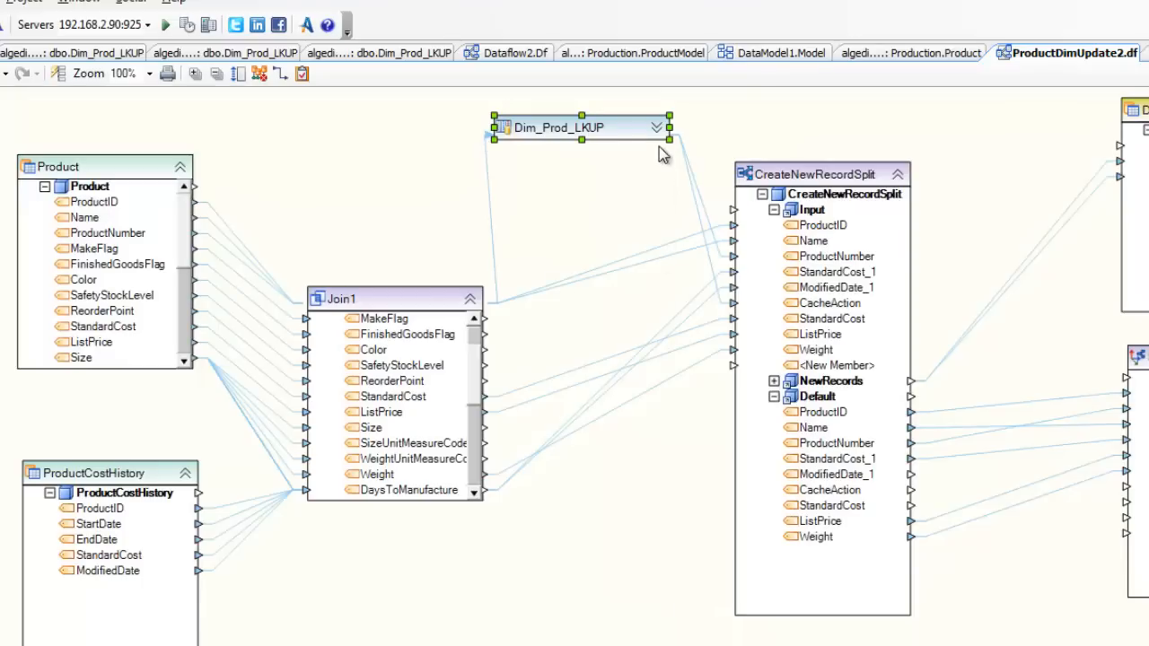
Step: Step through the SCD1 destination's database connection, target table and SCD field layout, then accept
{"action": "left_click", "coordinate": [648, 126]}
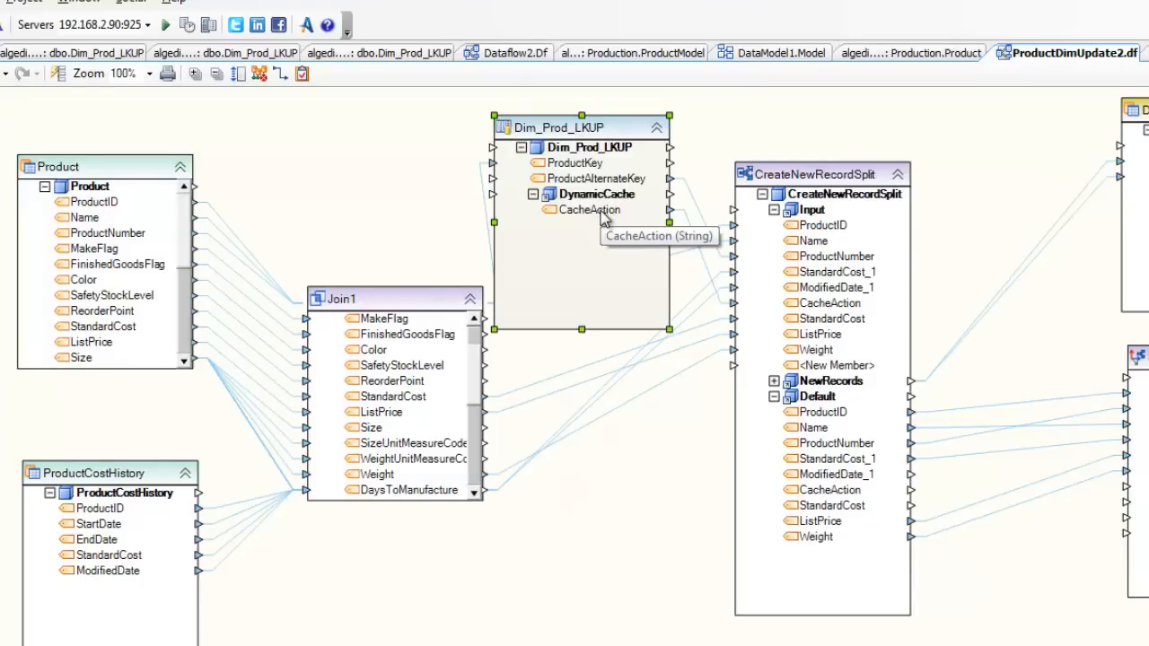
{"action": "mouse_move", "coordinate": [857, 195]}
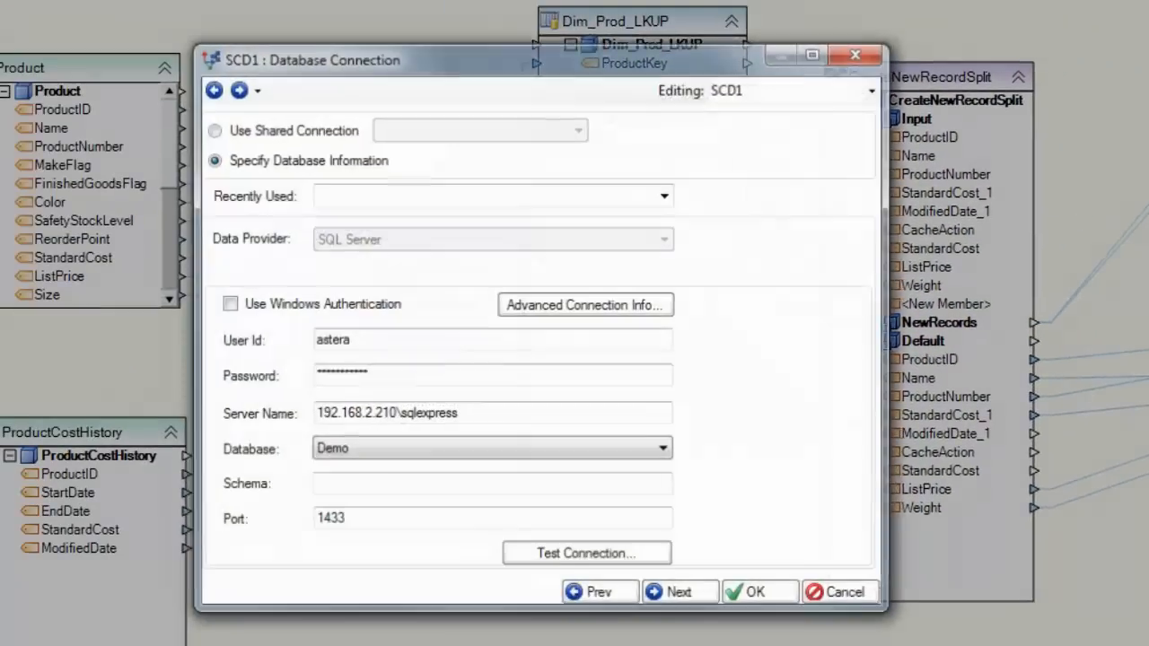
{"action": "left_click", "coordinate": [247, 90]}
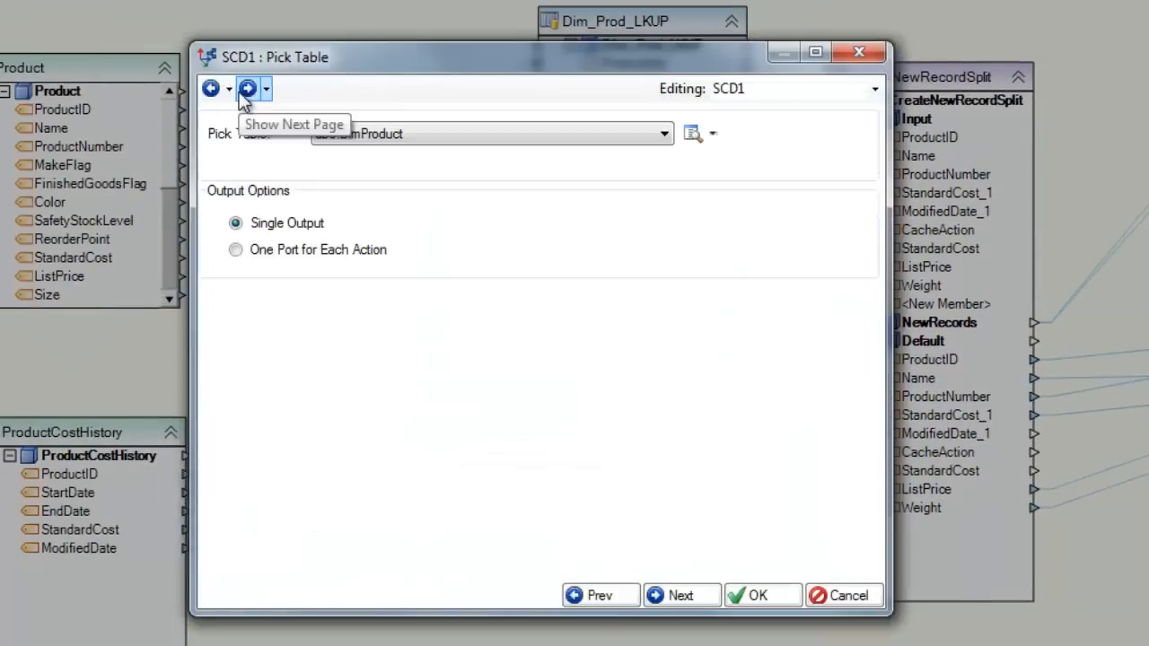
{"action": "left_click", "coordinate": [246, 88]}
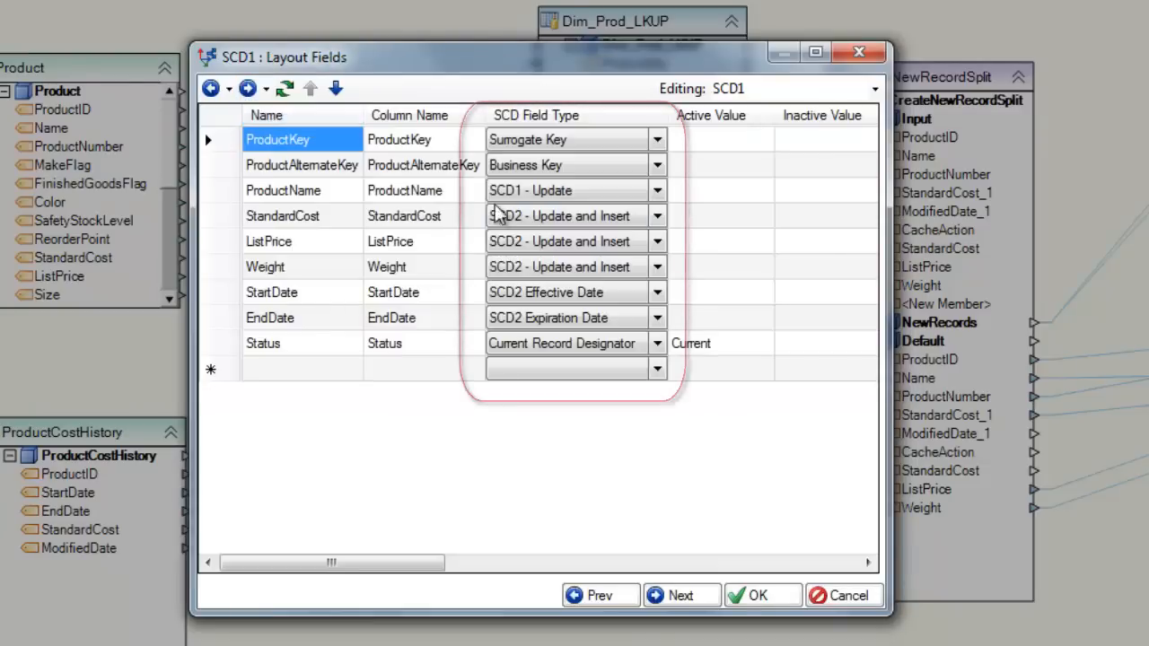
{"action": "mouse_move", "coordinate": [695, 268]}
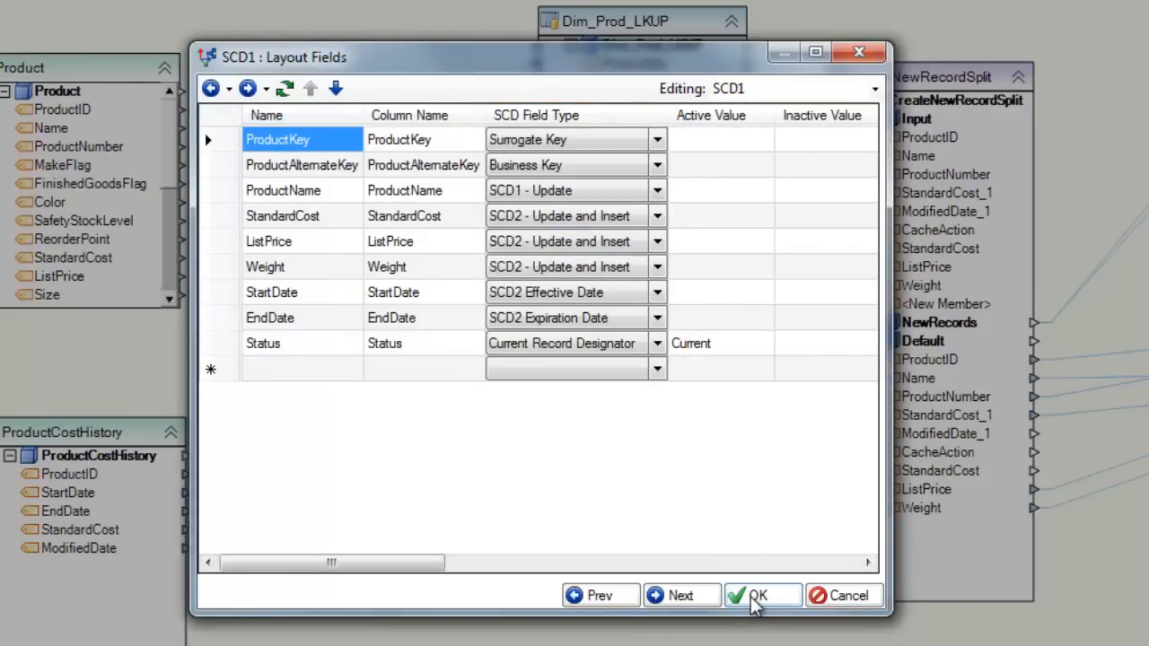
{"action": "left_click", "coordinate": [761, 595]}
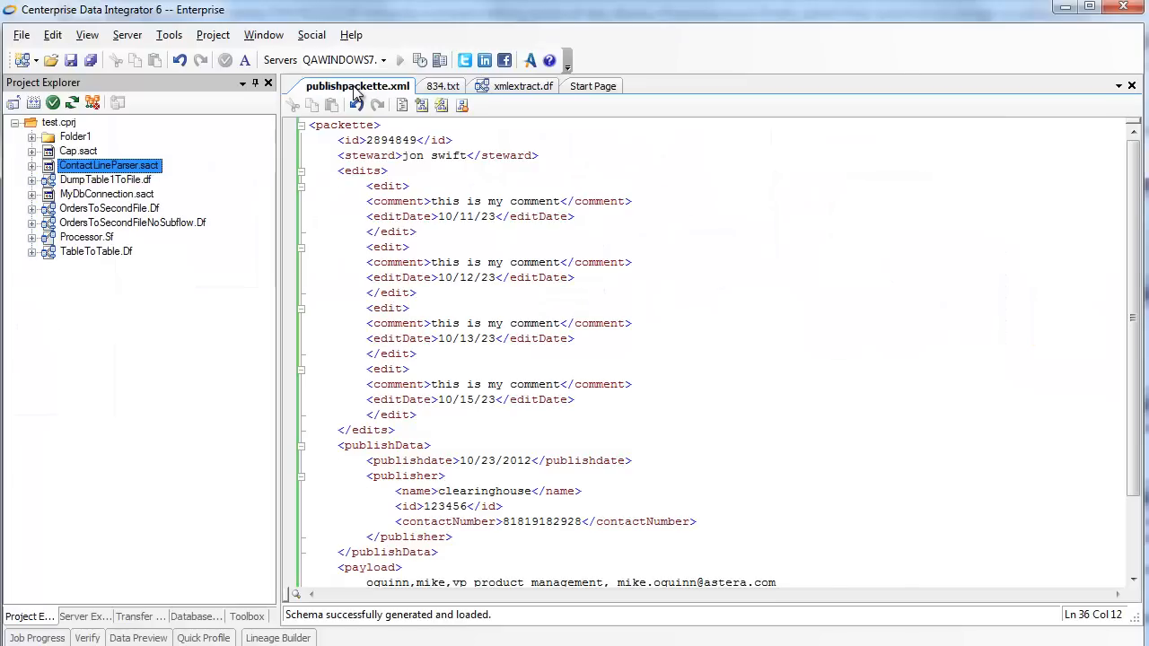
{"action": "mouse_move", "coordinate": [353, 85]}
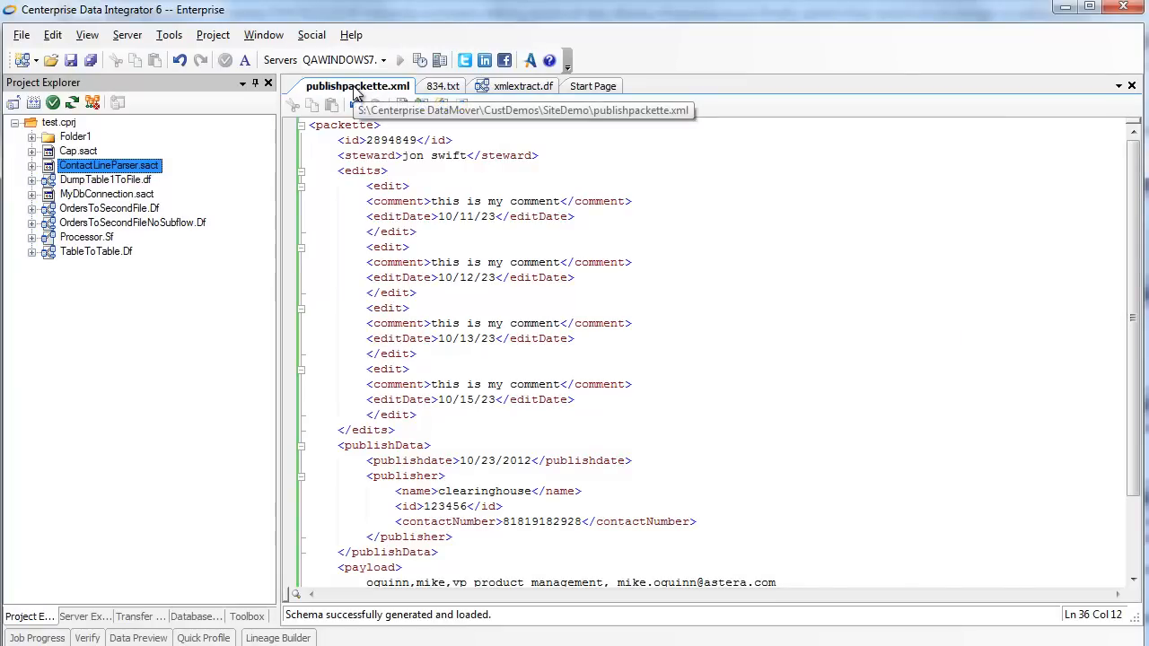
Step: View the 834 EDI file, inspect SelectFirstPubDate in xmlextract, and select ContactLineParser
{"action": "left_click", "coordinate": [442, 85]}
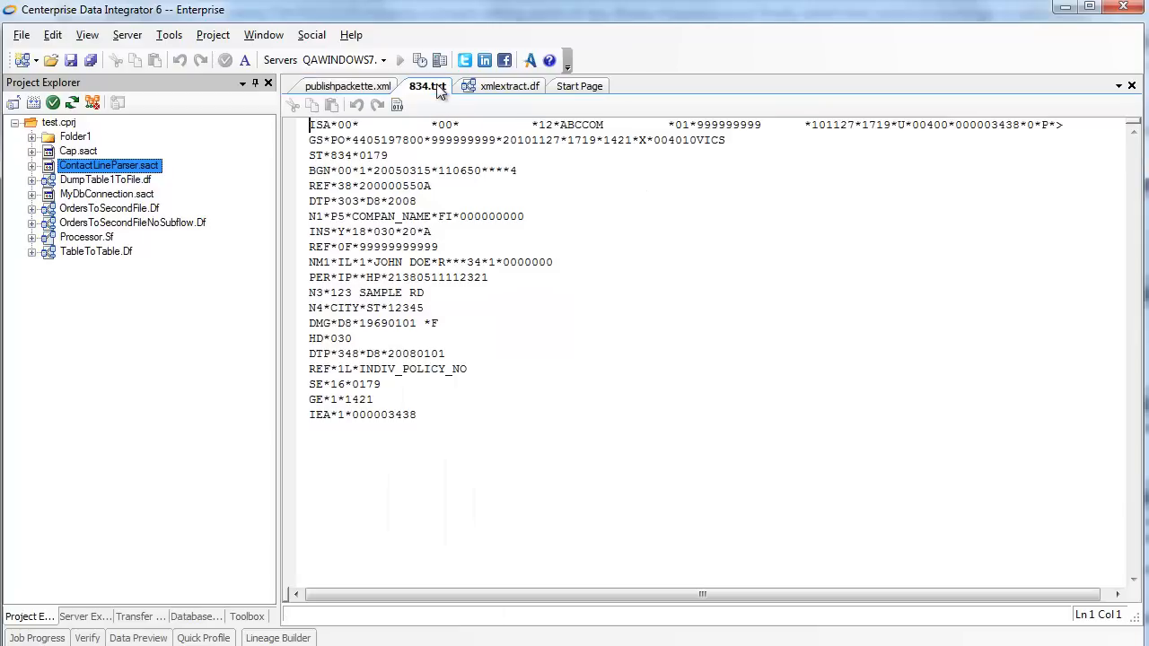
{"action": "mouse_move", "coordinate": [504, 86]}
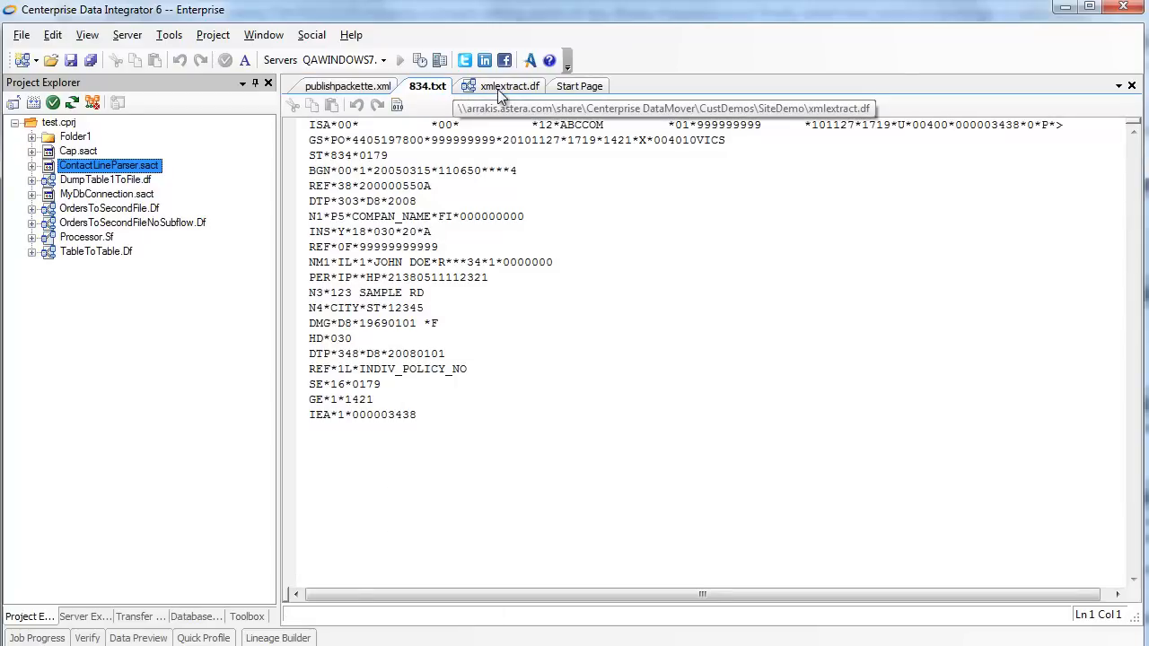
{"action": "left_click", "coordinate": [506, 85]}
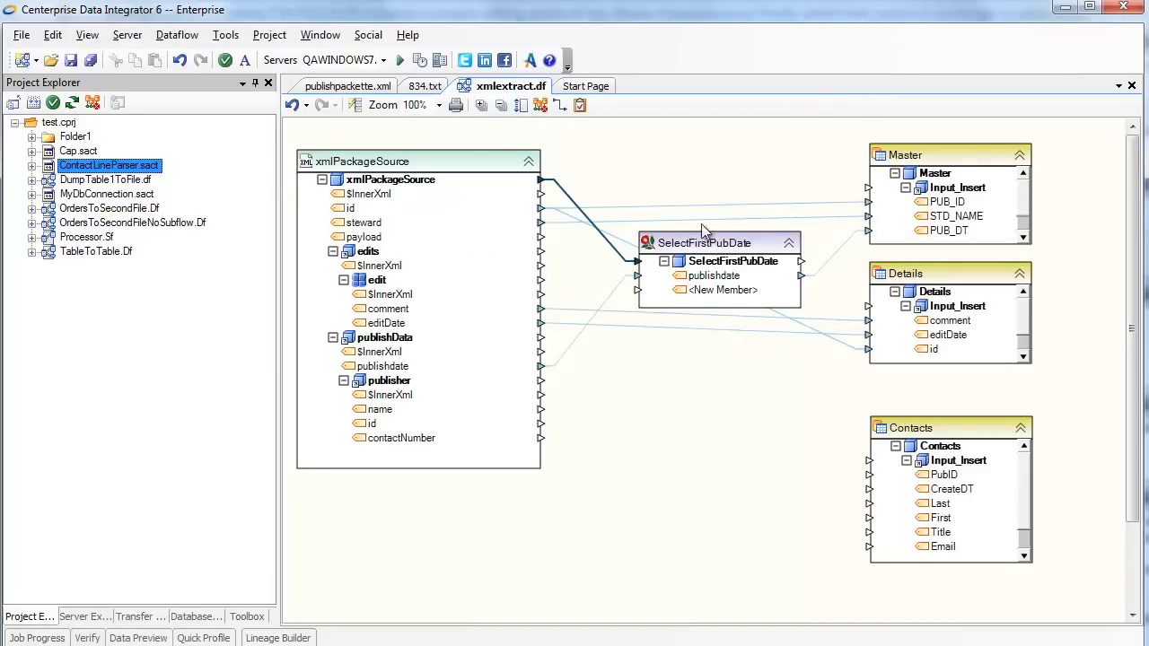
{"action": "double_click", "coordinate": [721, 261]}
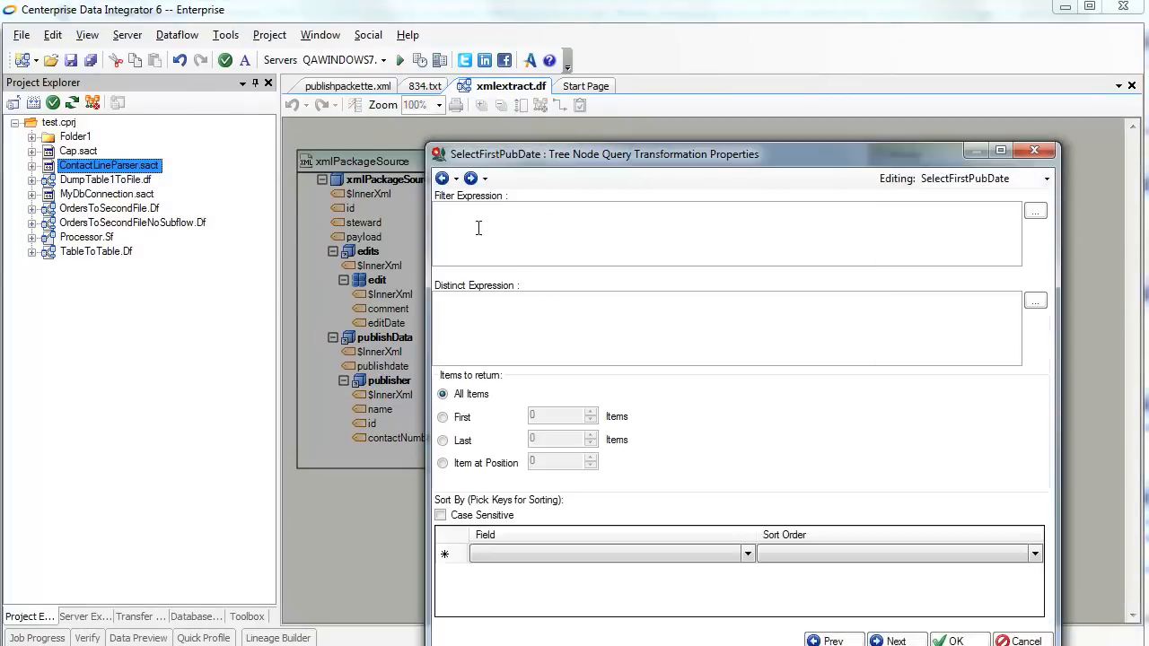
{"action": "left_click", "coordinate": [442, 417]}
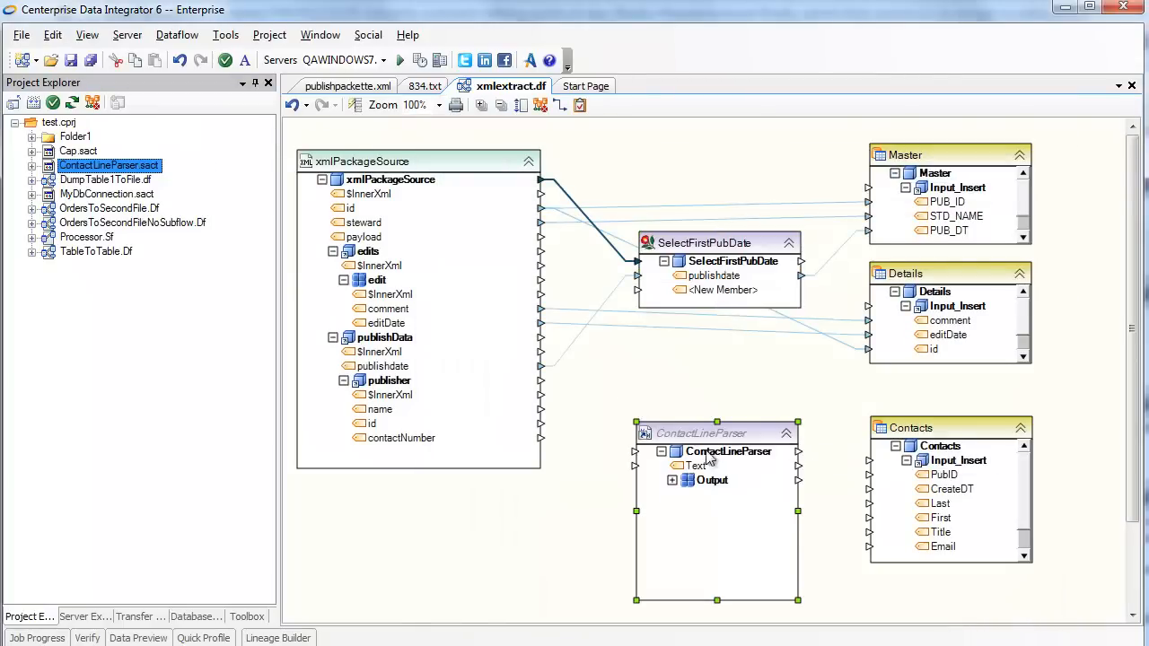
{"action": "left_click", "coordinate": [671, 480]}
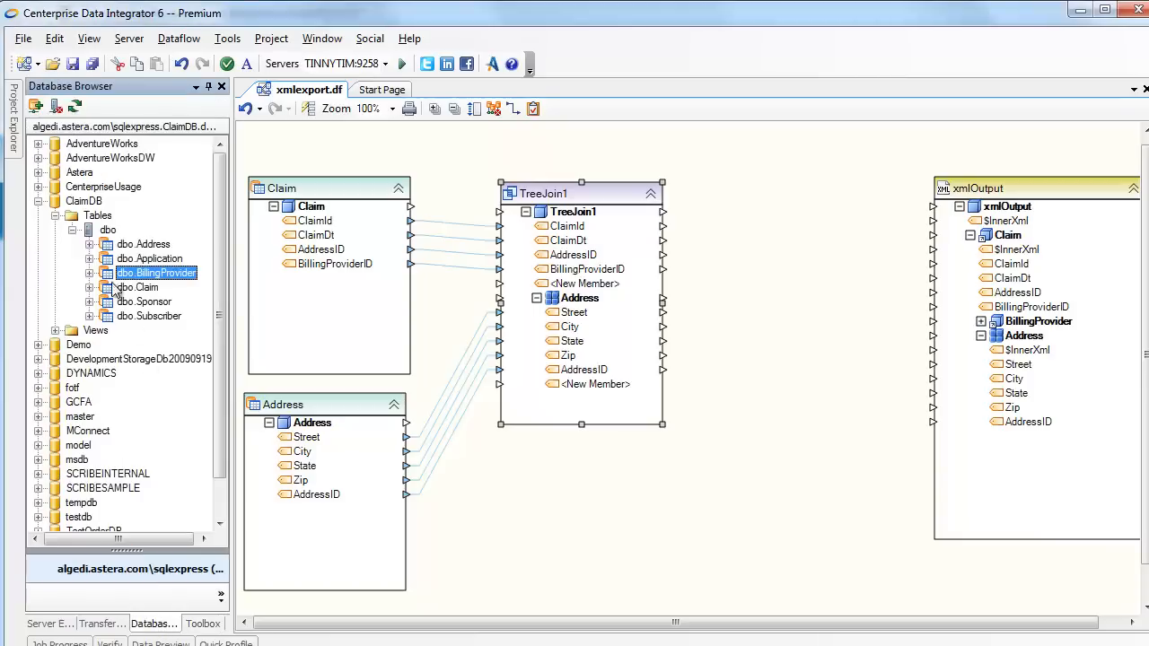
Step: Place dbo.BillingProvider below TreeJoin1 and drop a Tree Join transformation onto the canvas
{"action": "left_click_drag", "start_coordinate": [155, 273], "coordinate": [574, 452]}
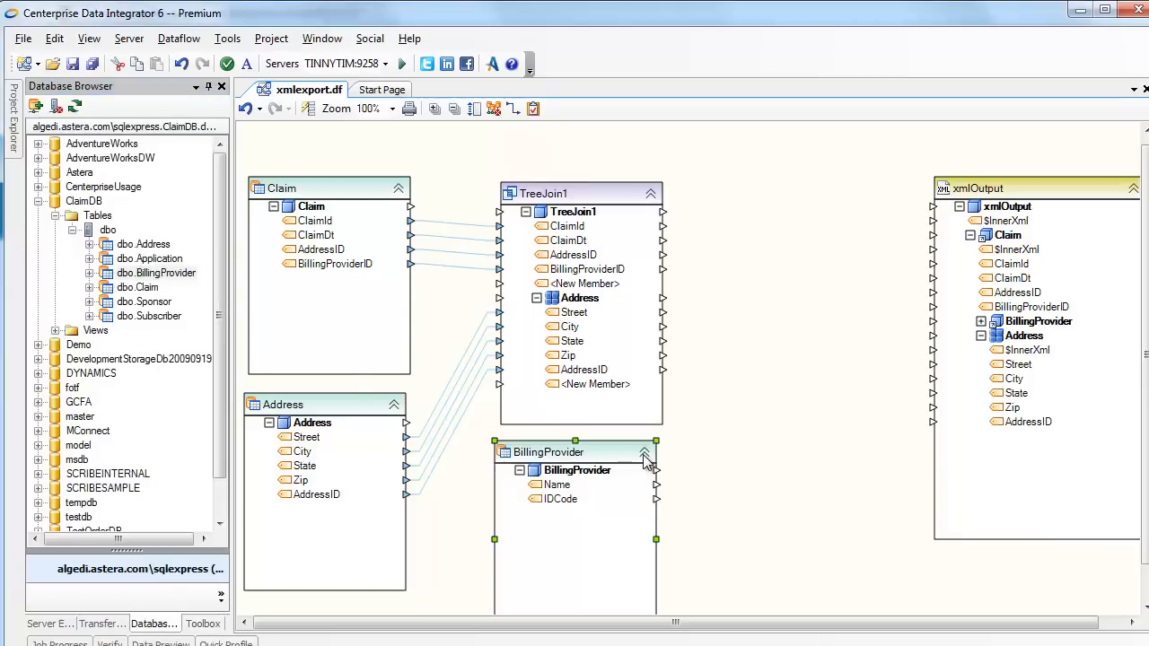
{"action": "left_click", "coordinate": [202, 623]}
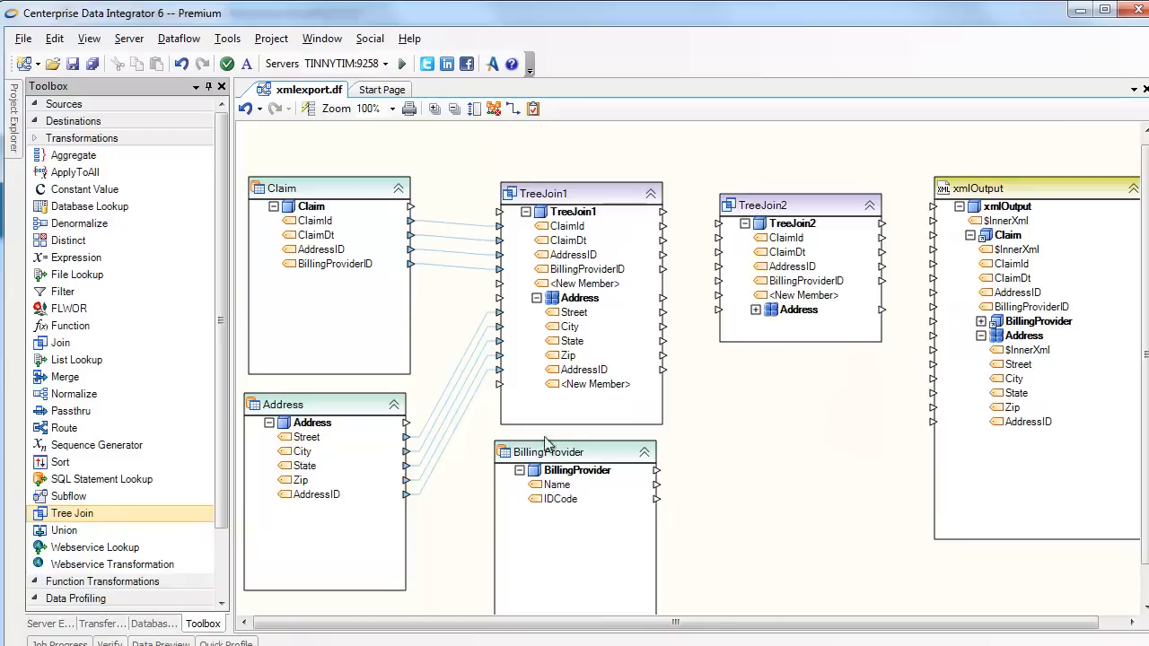
{"action": "left_click", "coordinate": [563, 469]}
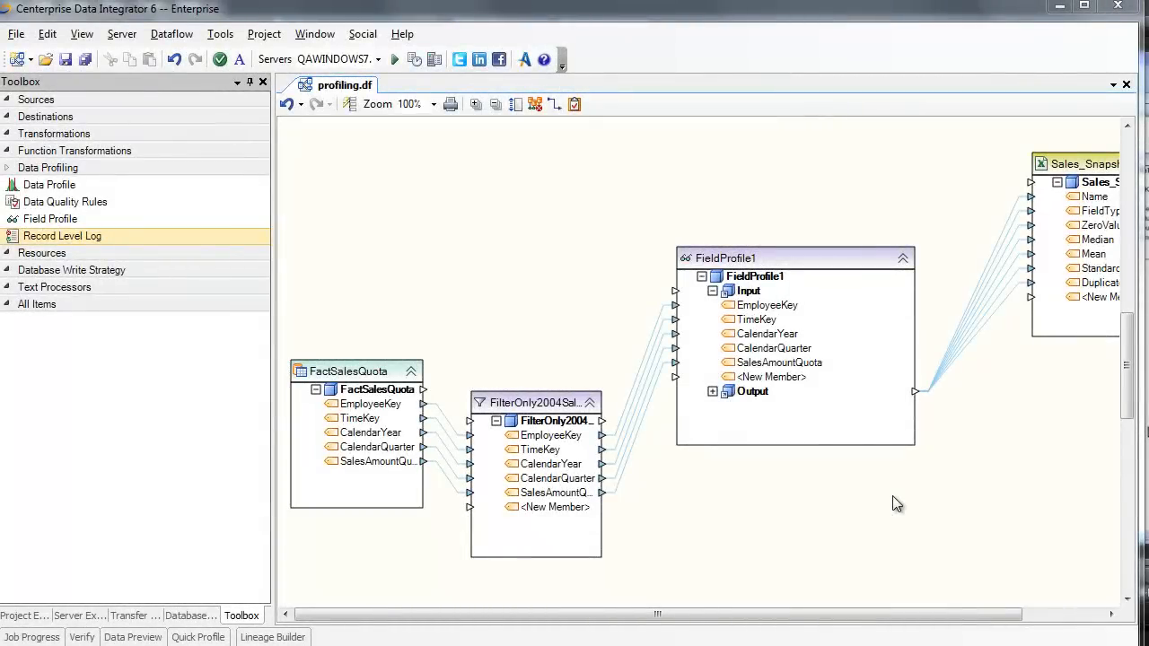
{"action": "mouse_move", "coordinate": [884, 499]}
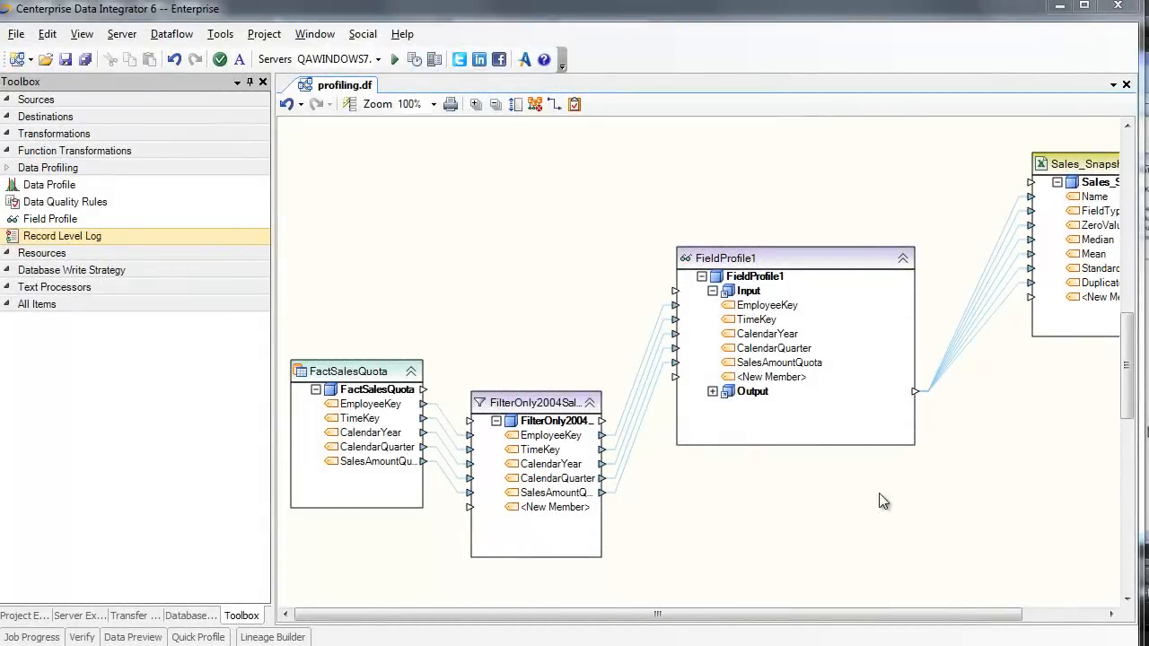
{"action": "mouse_move", "coordinate": [116, 202]}
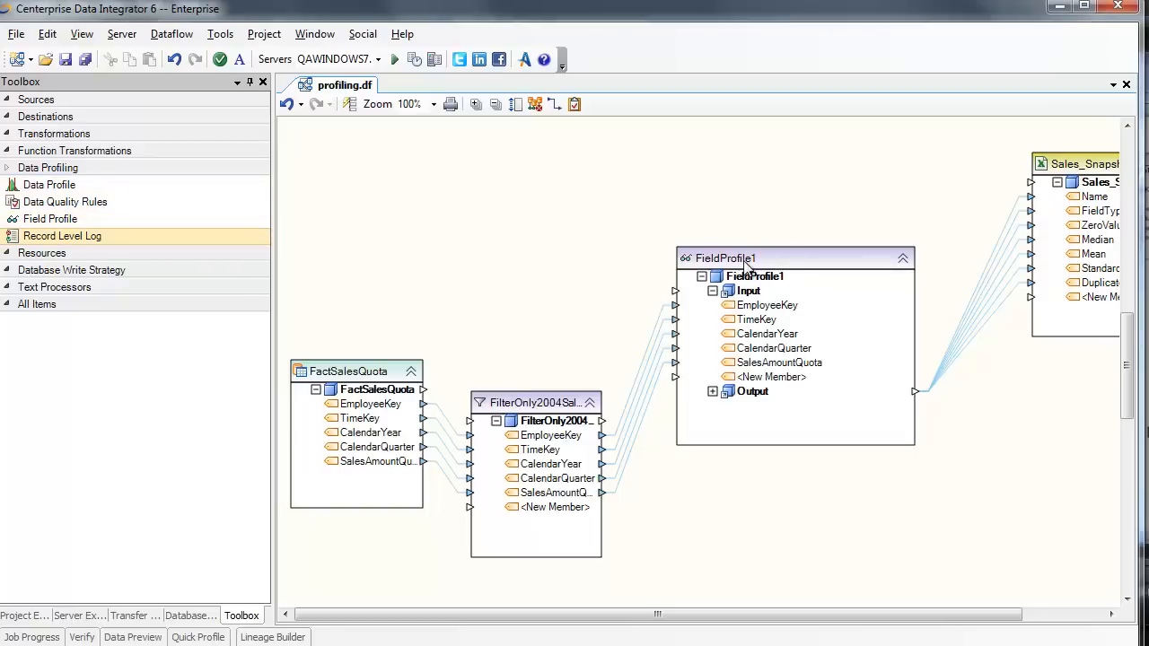
Step: Expand FieldProfile1's Output node and scroll down through its statistics fields
{"action": "left_click", "coordinate": [712, 392]}
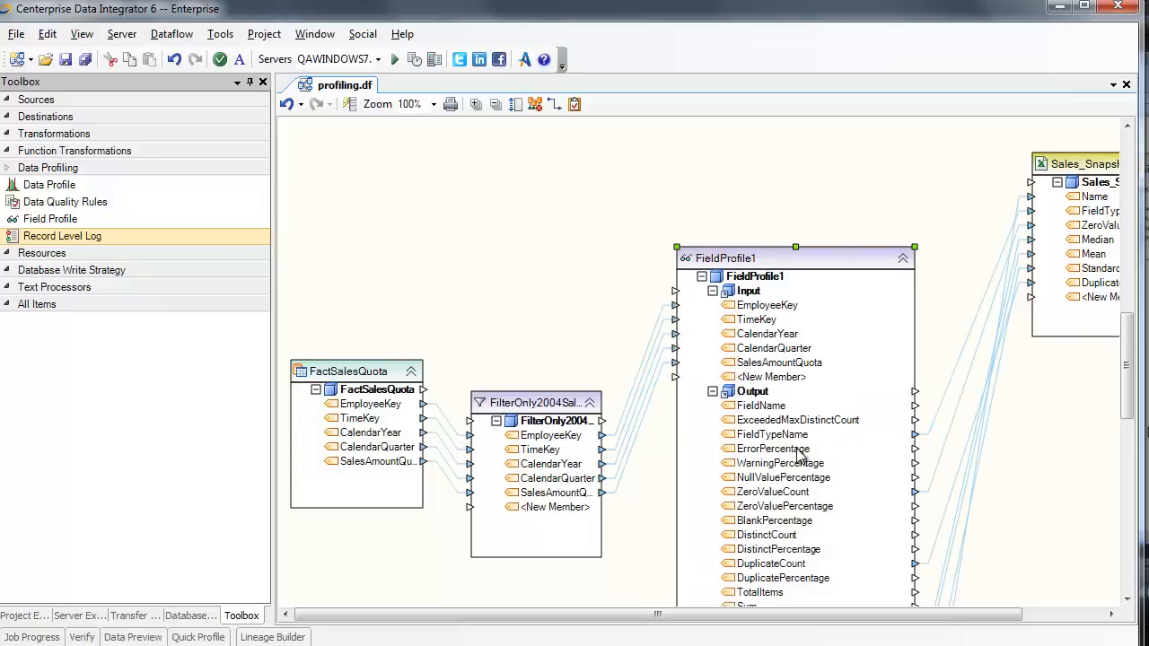
{"action": "scroll", "scroll_direction": "down", "scroll_amount": 3}
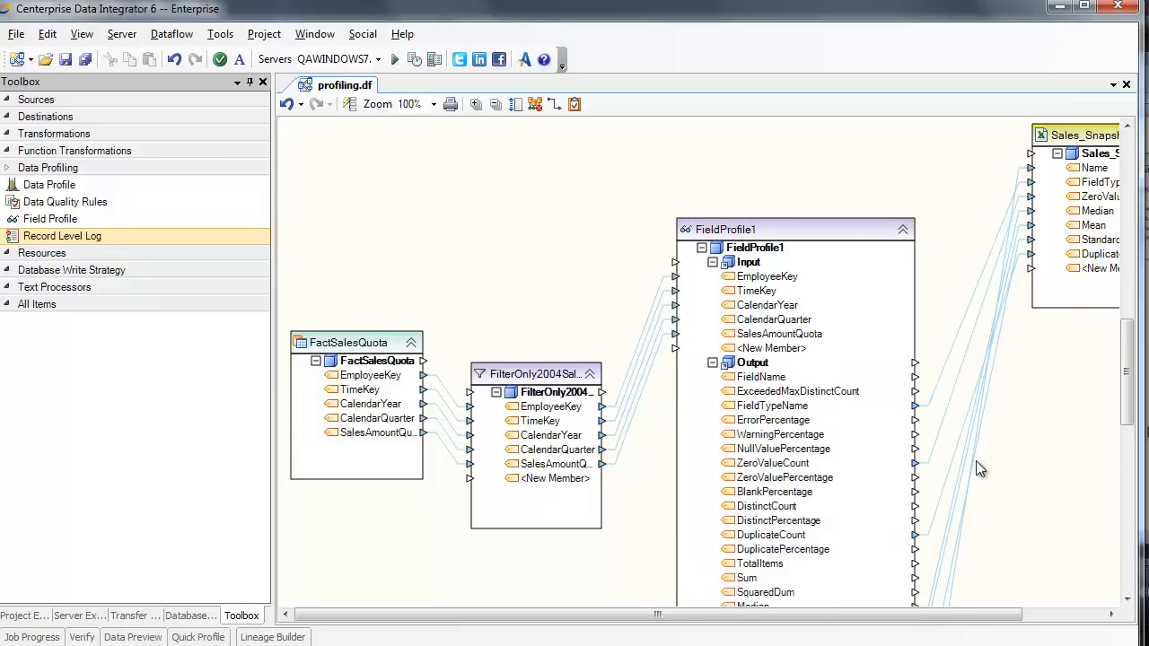
{"action": "scroll", "scroll_direction": "down", "scroll_amount": 3}
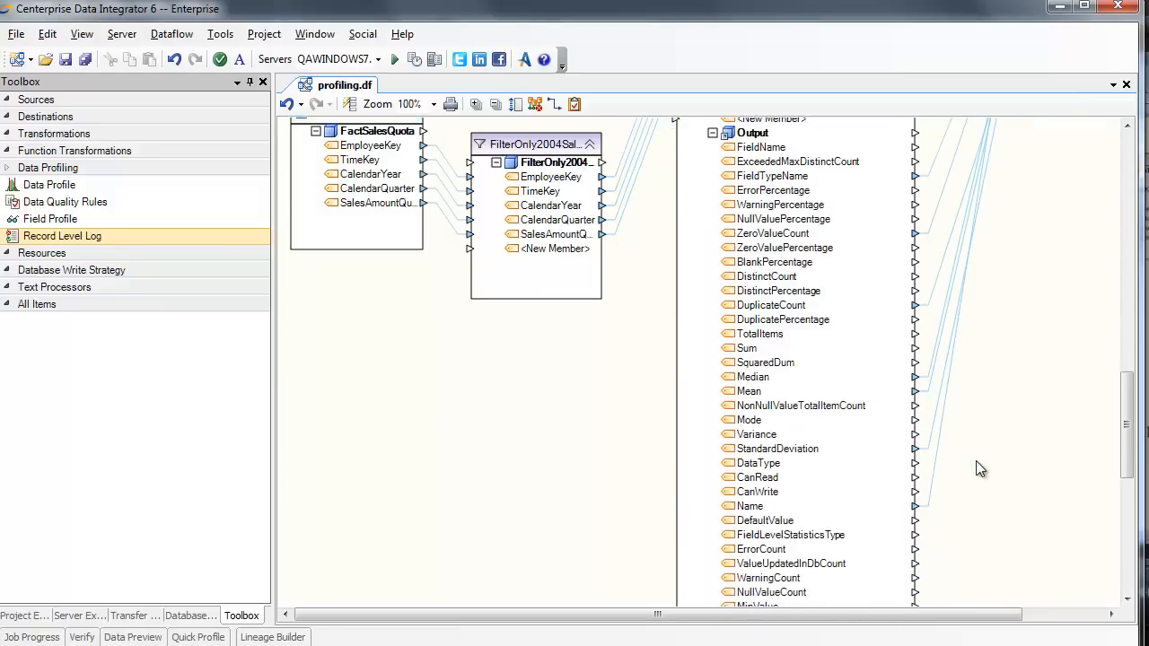
{"action": "scroll", "scroll_direction": "down", "scroll_amount": 3}
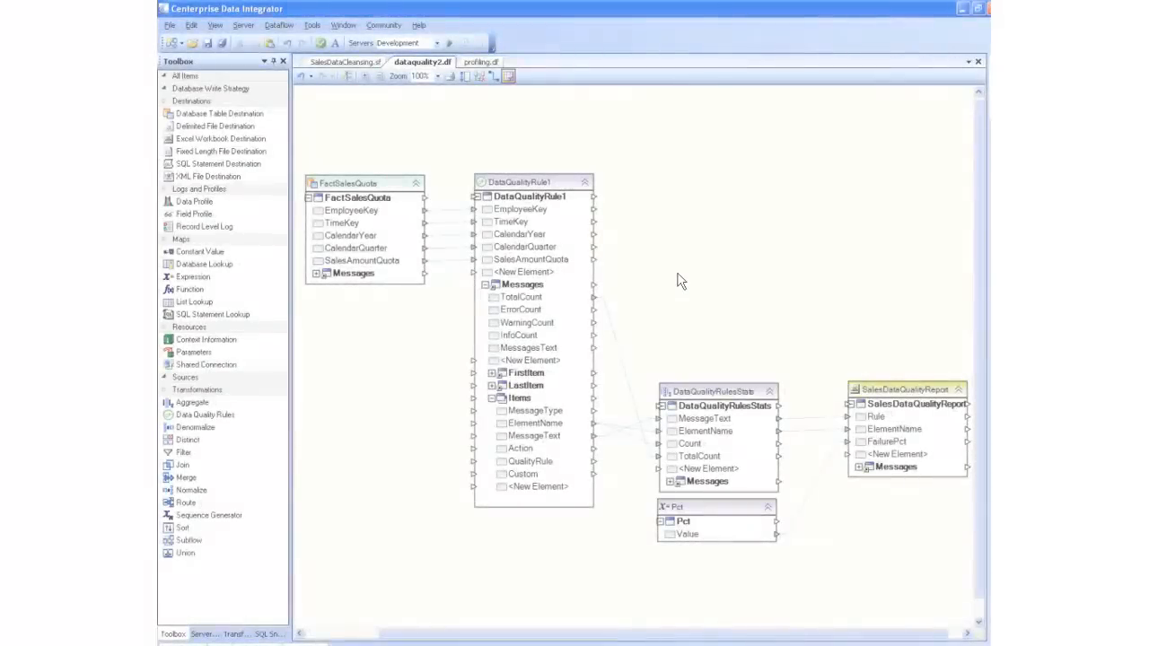
Step: Inspect DataQualityRule1's TimeKey and CalendarYear rule expressions, then bring up SalesDataQualityReport's options
{"action": "left_click", "coordinate": [533, 182]}
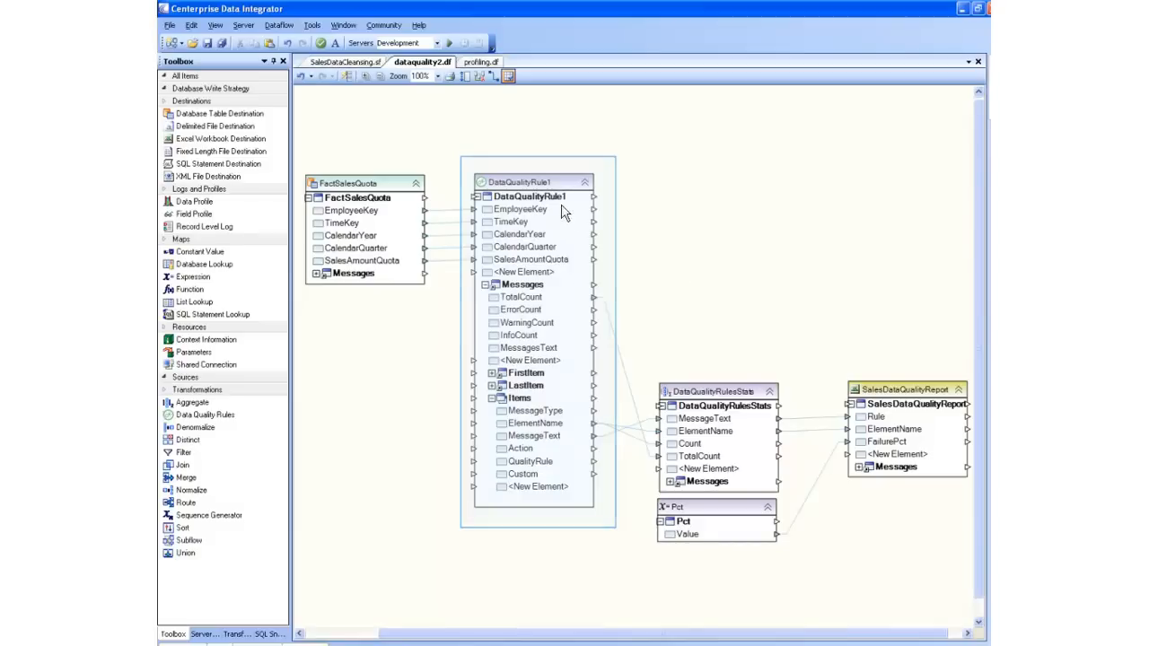
{"action": "double_click", "coordinate": [533, 196]}
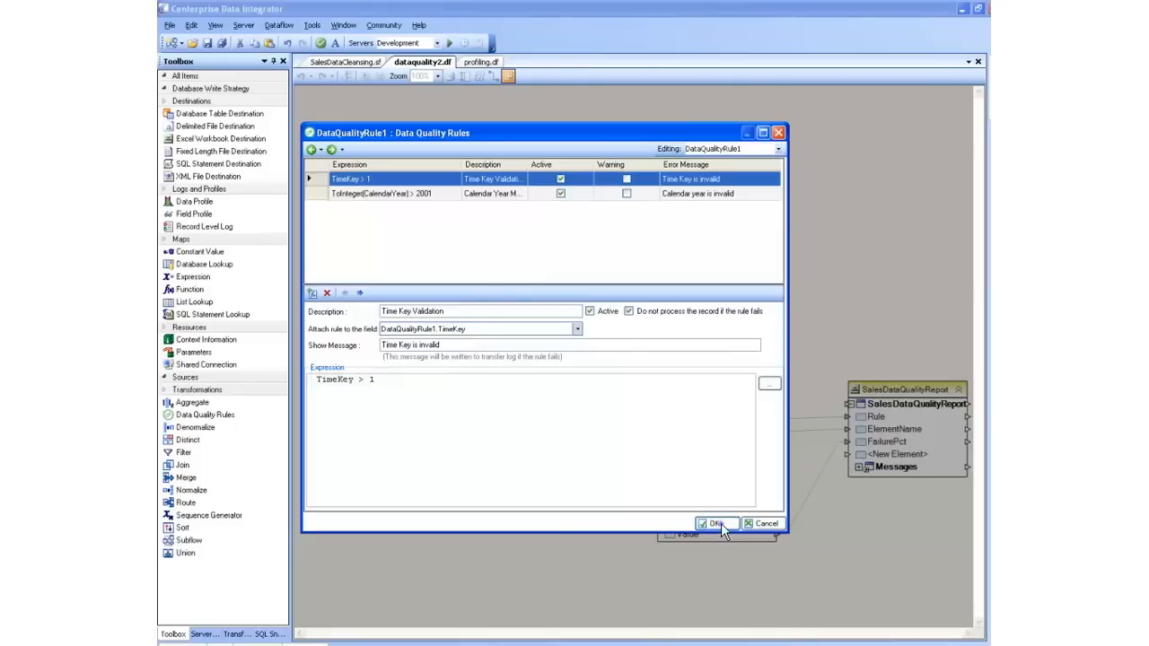
{"action": "left_click", "coordinate": [709, 524]}
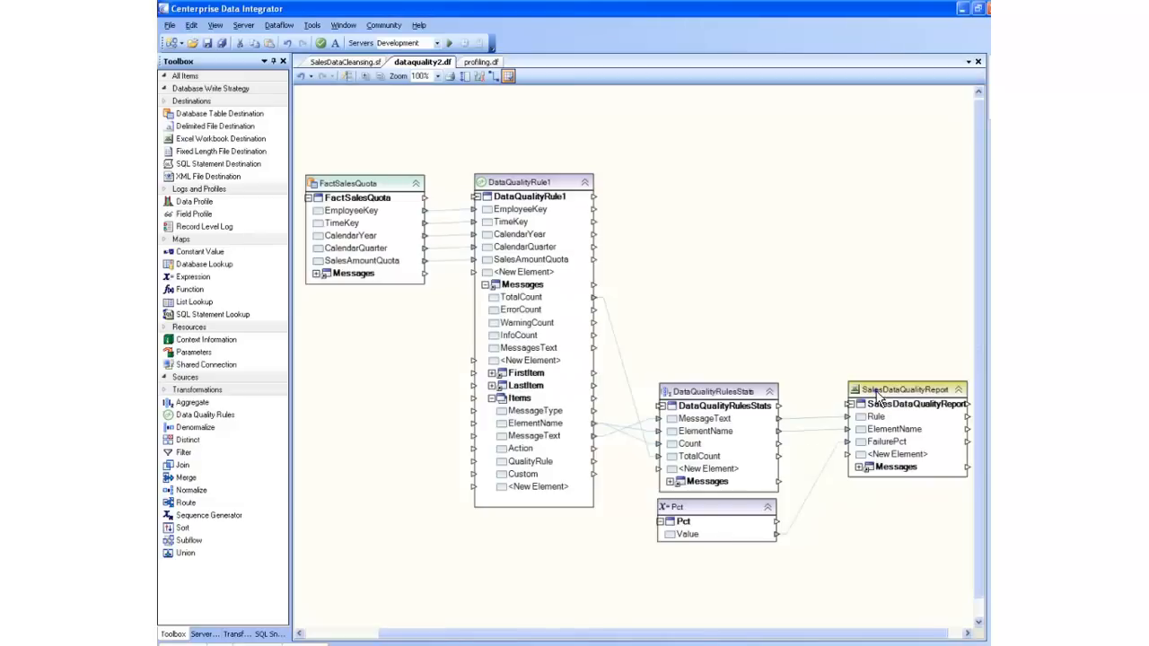
{"action": "right_click", "coordinate": [902, 390]}
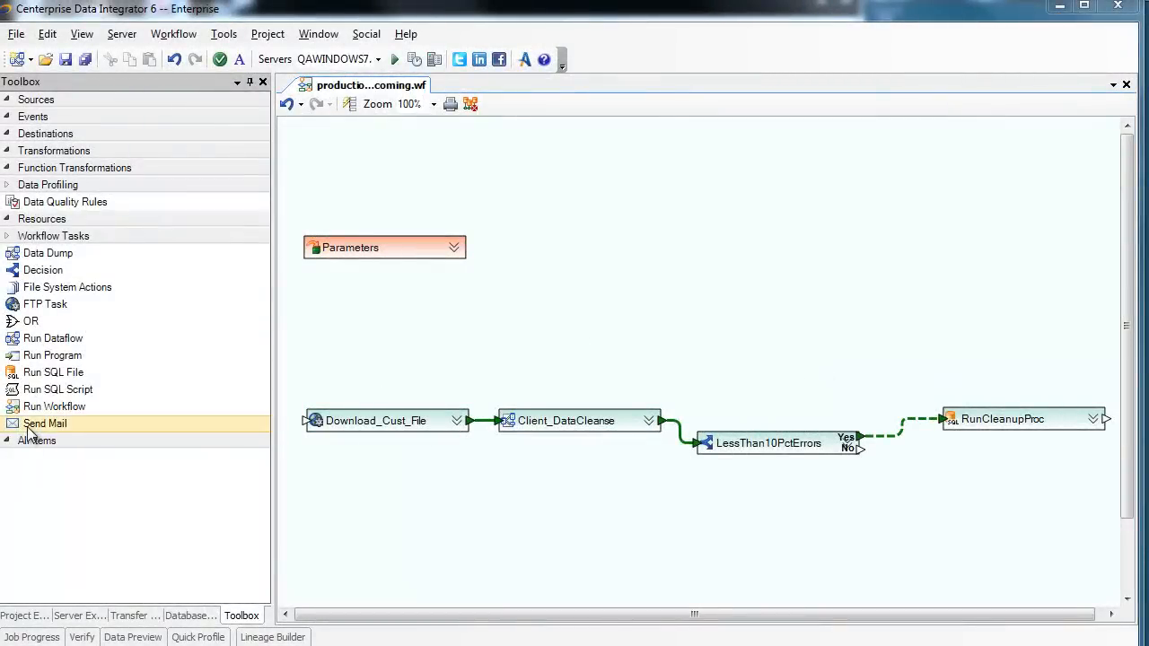
Step: Add a Send Mail task below RunCleanupProc, addressed to $(Parameters1.ClientEmailAddress)
{"action": "left_click_drag", "start_coordinate": [45, 423], "coordinate": [1026, 507]}
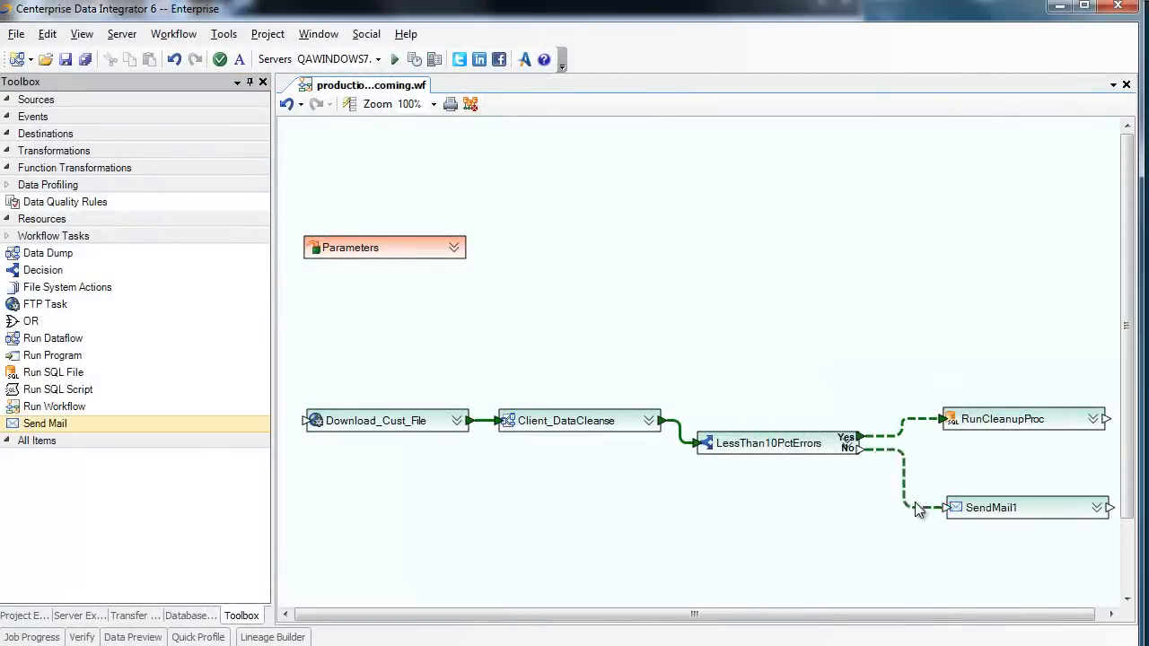
{"action": "double_click", "coordinate": [1004, 507]}
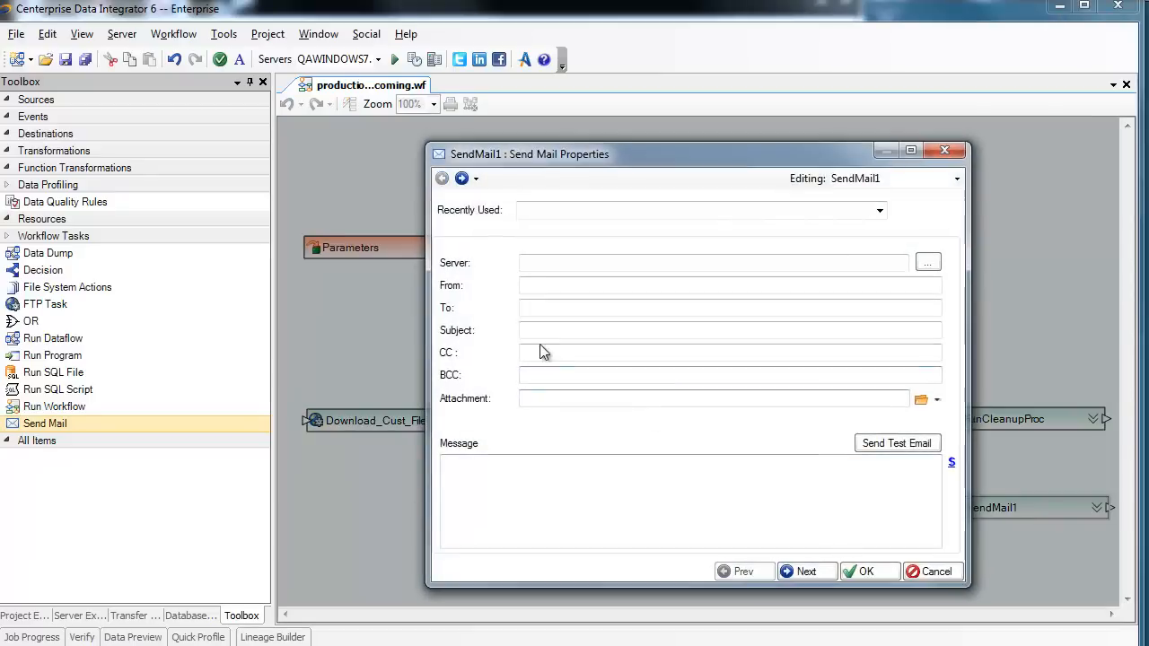
{"action": "type", "text": "$(Parameters1"}
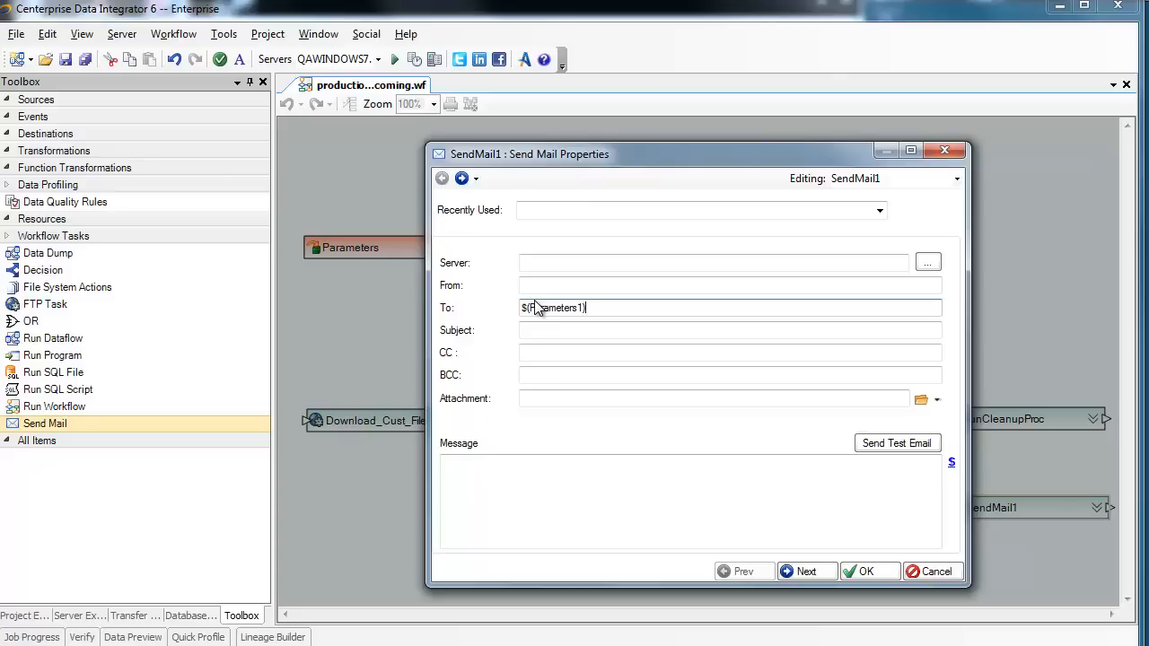
{"action": "type", "text": ".Client"}
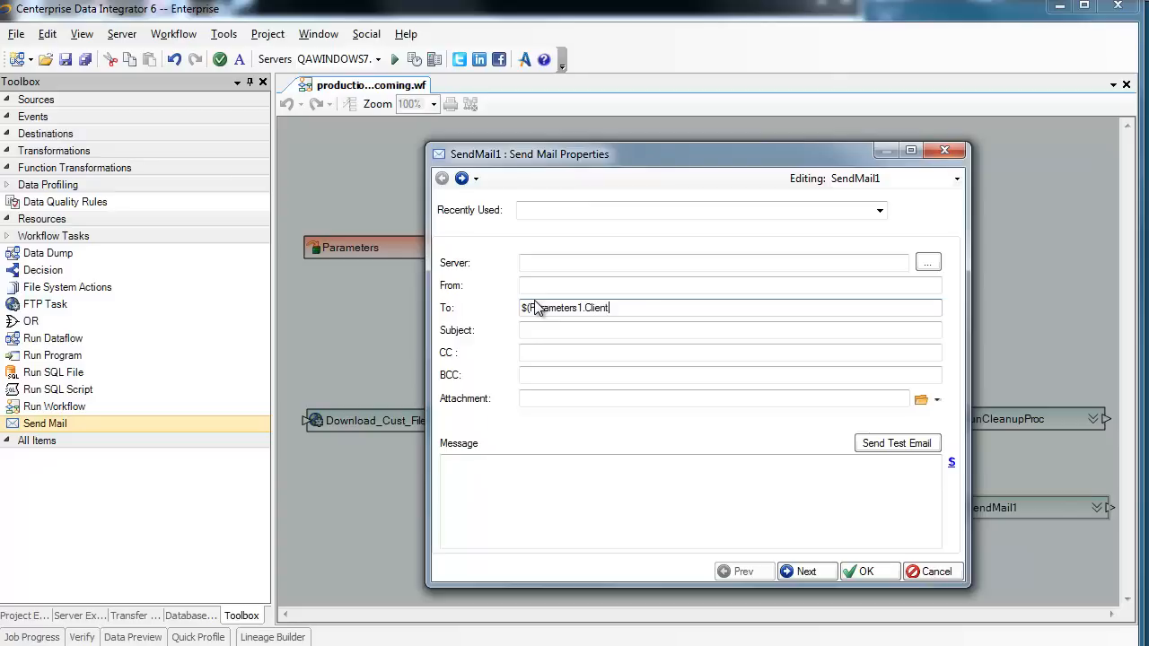
{"action": "type", "text": "EmailAddress)"}
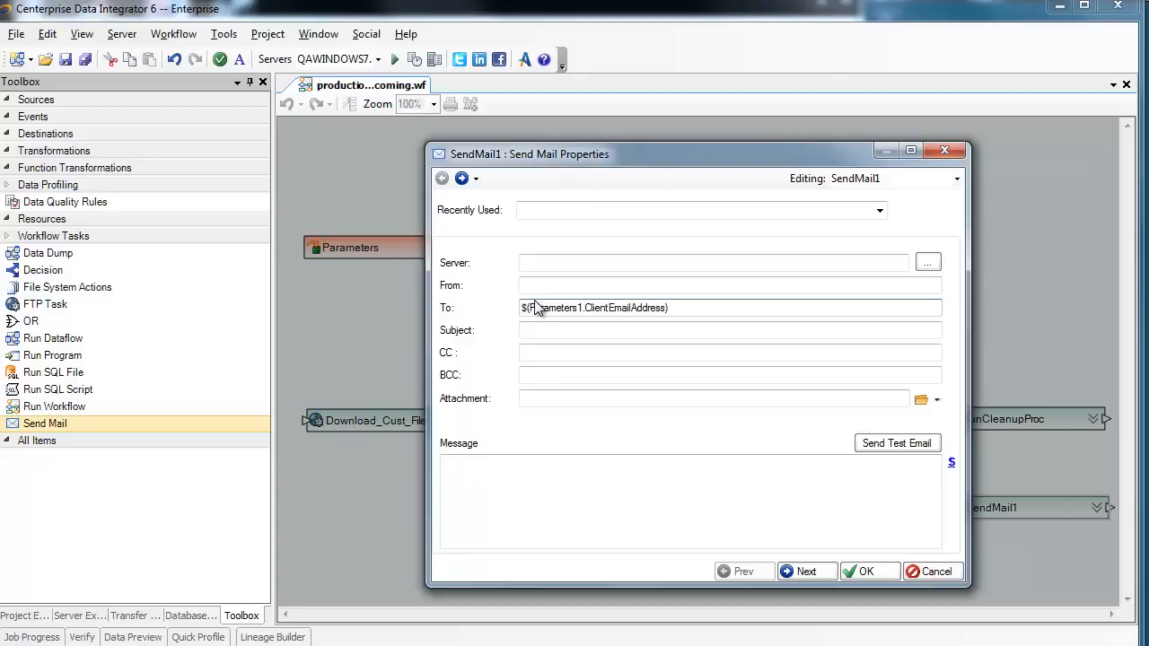